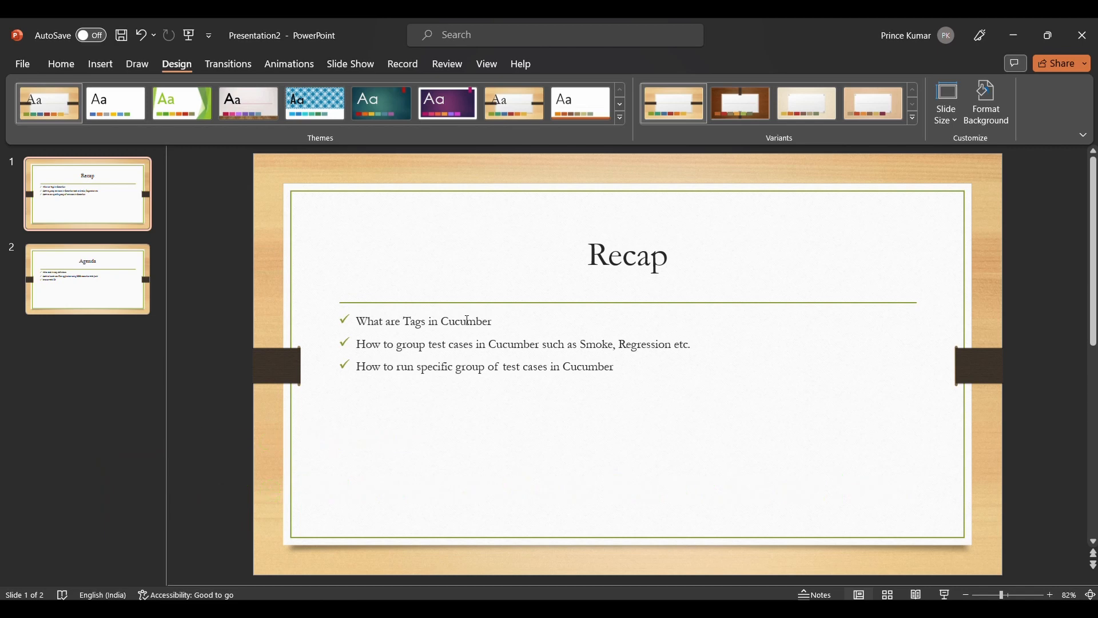
pyautogui.moveTo(459, 336)
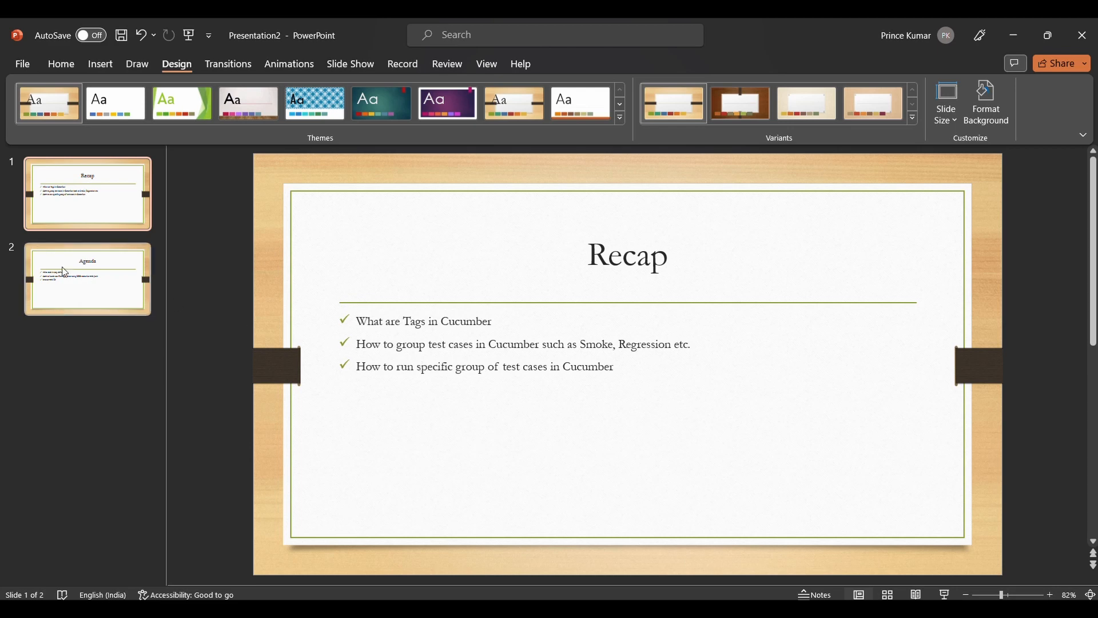
# - Show the Agenda slide covering step definitions, launching Cucumber with JUnit, and UI interaction
pyautogui.click(87, 278)
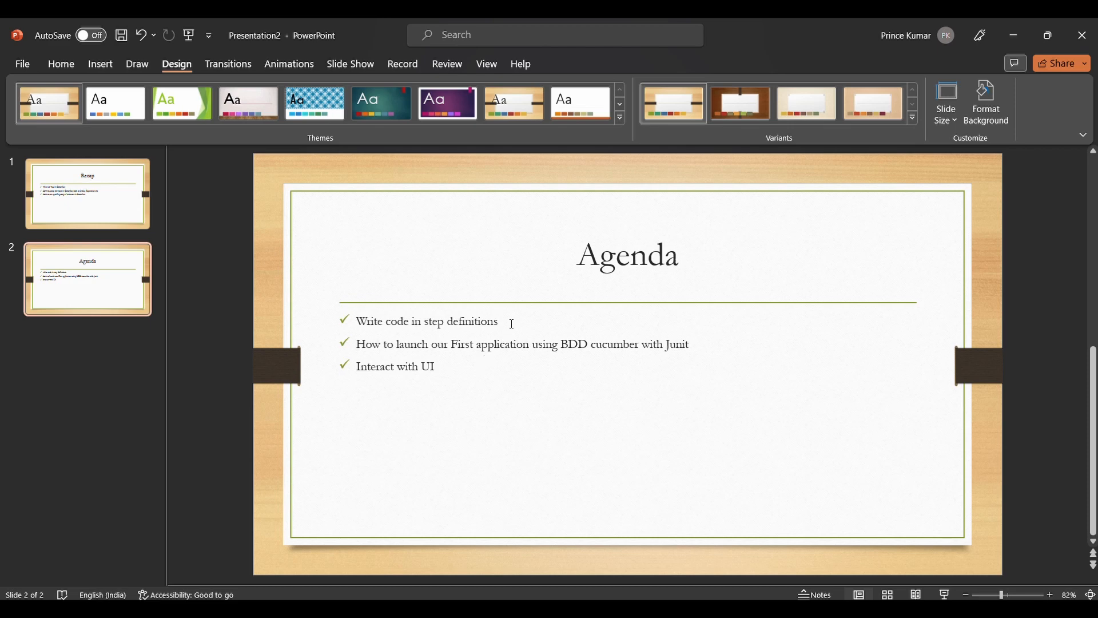
pyautogui.moveTo(420, 350)
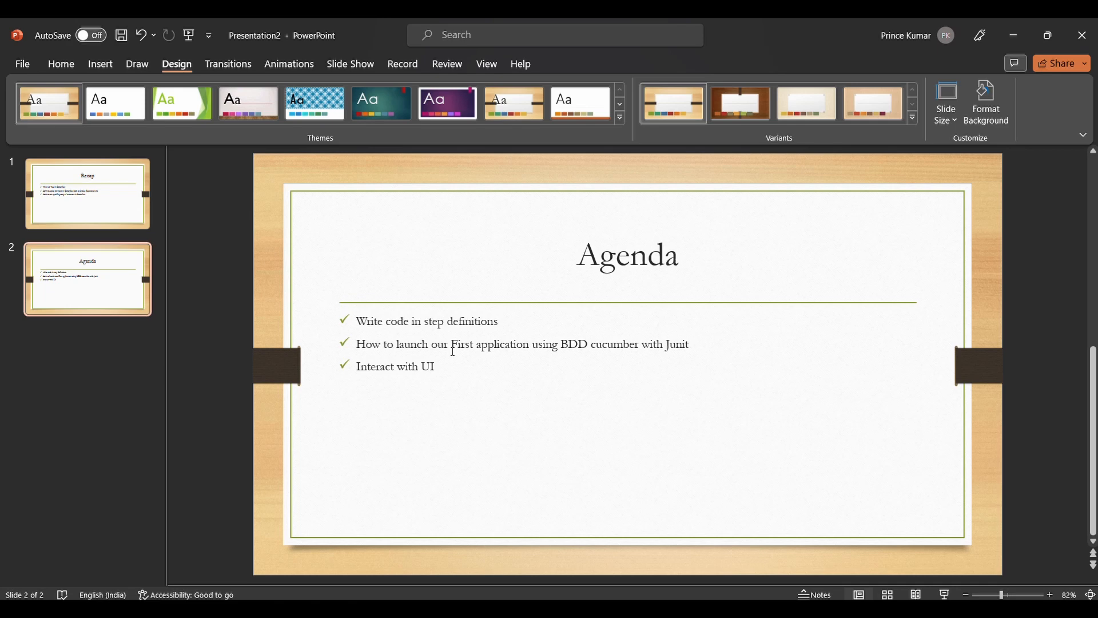
pyautogui.moveTo(407, 350)
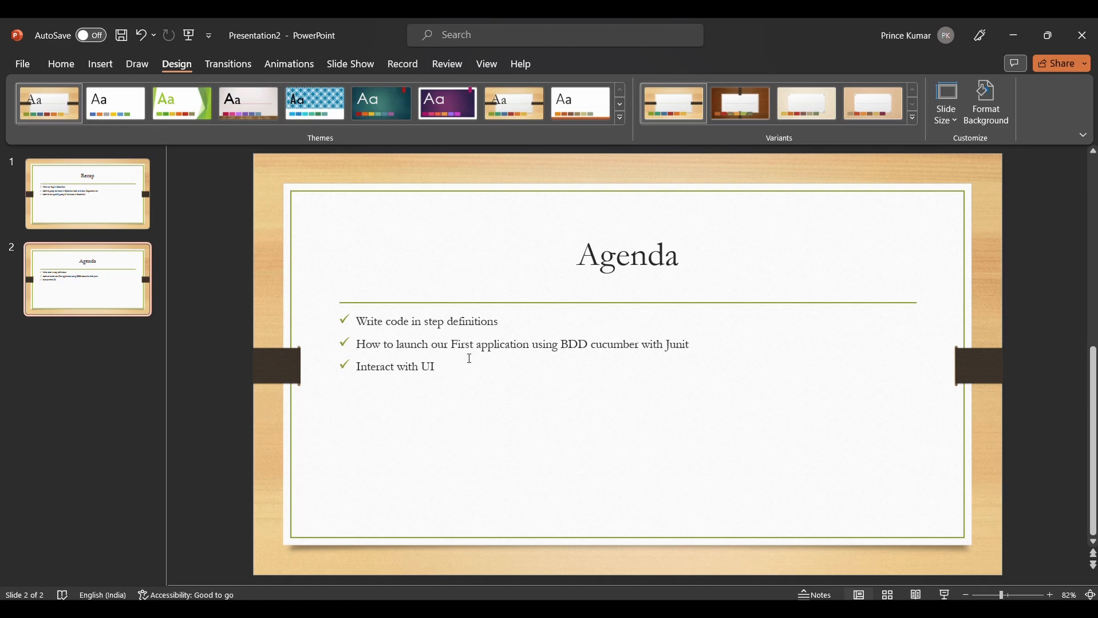
pyautogui.moveTo(430, 349)
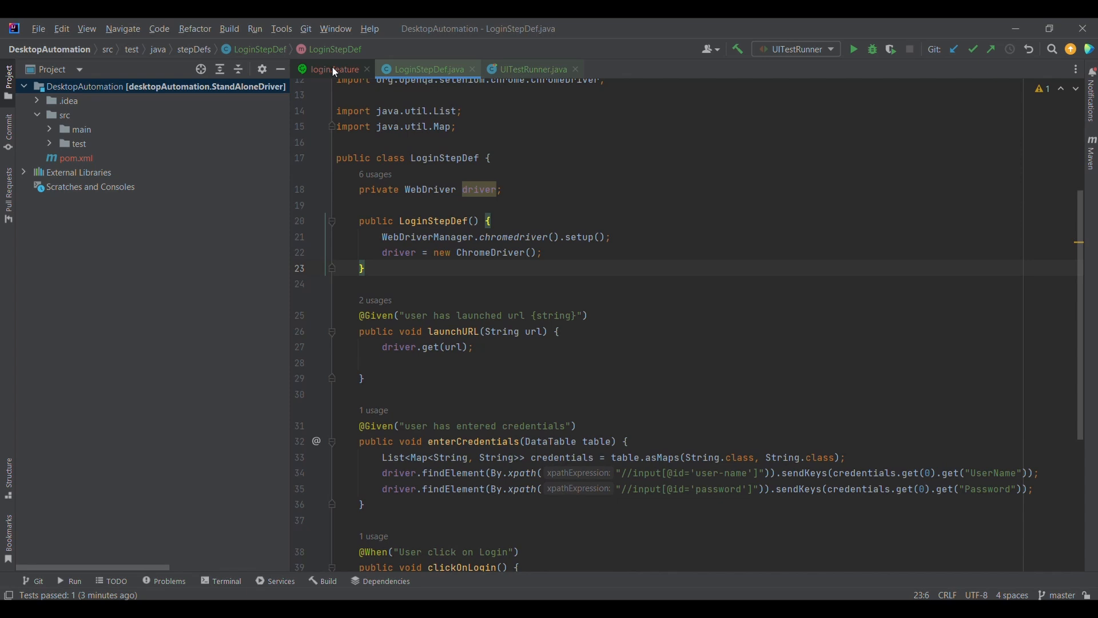
pyautogui.click(334, 69)
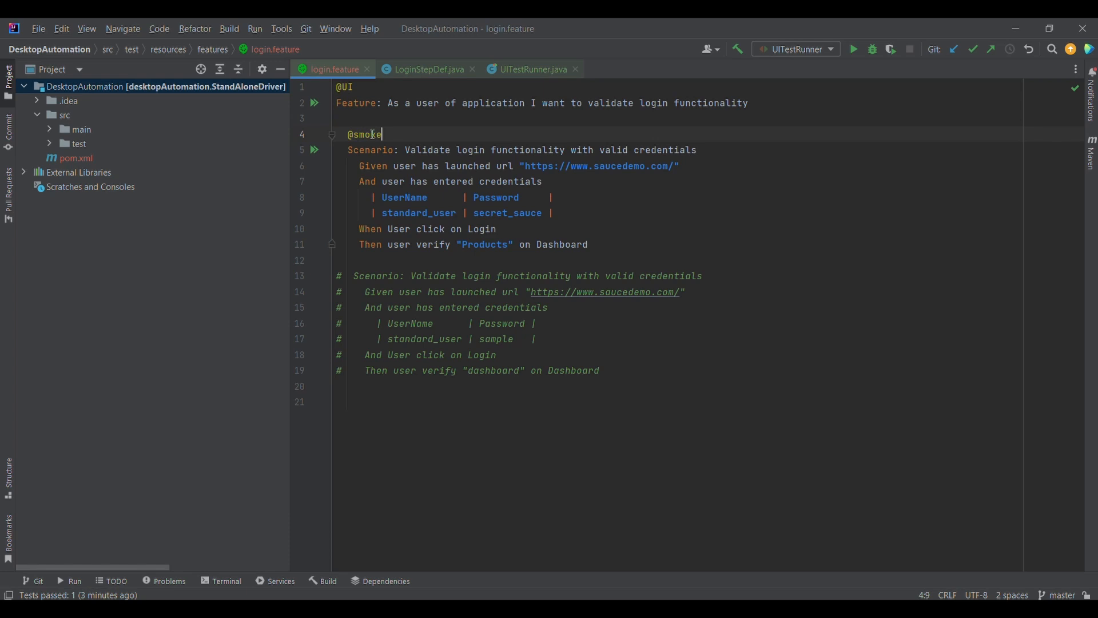
pyautogui.write('firstTestcase')
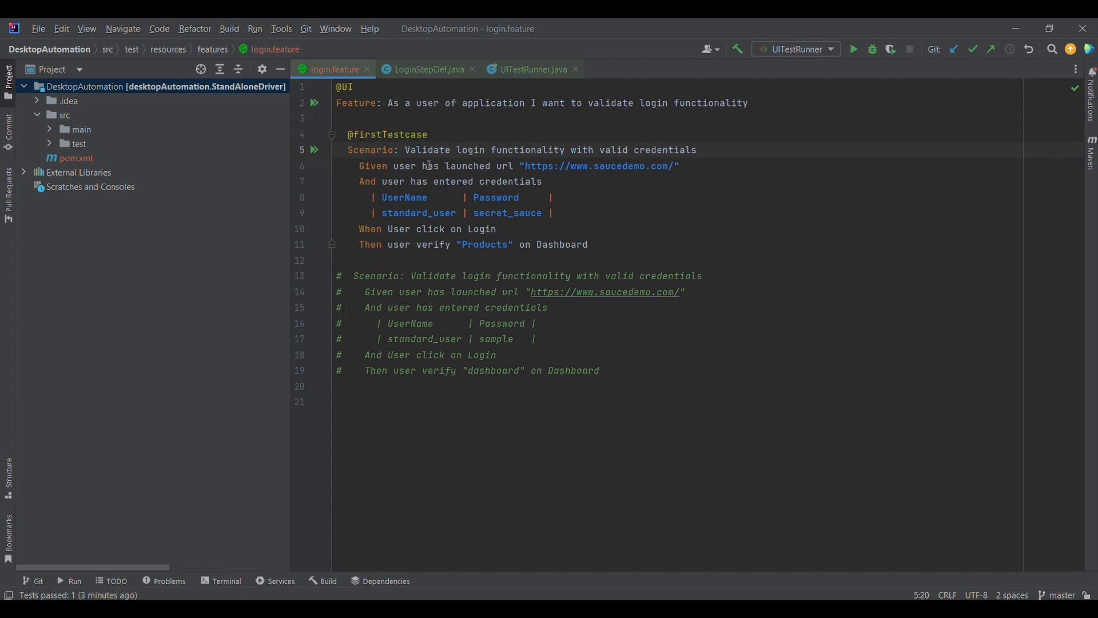
pyautogui.click(425, 69)
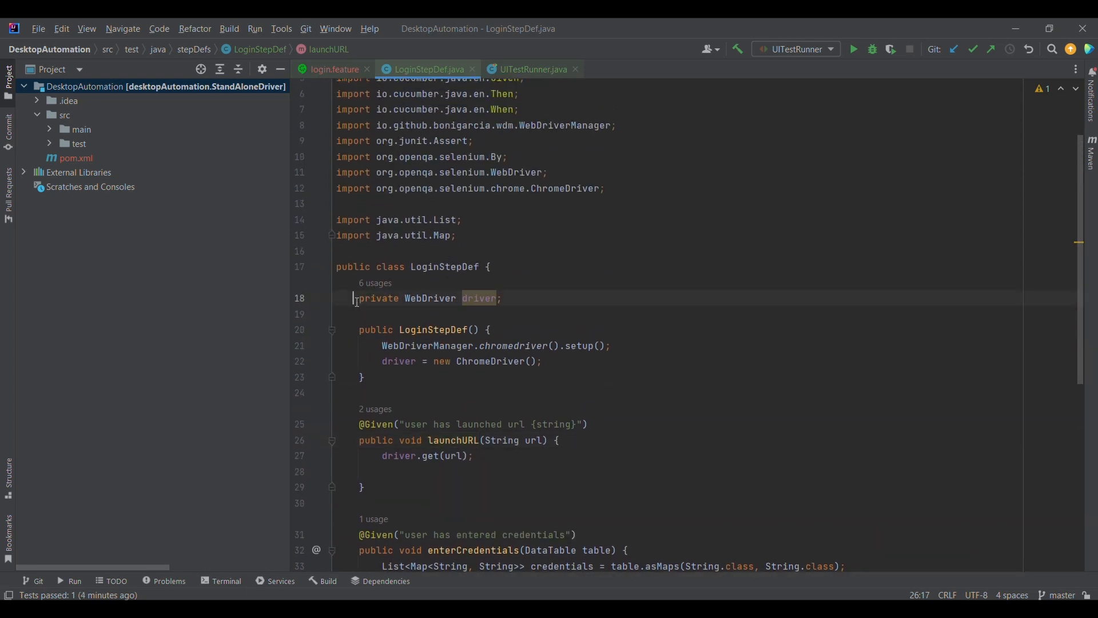
pyautogui.tripleClick(427, 297)
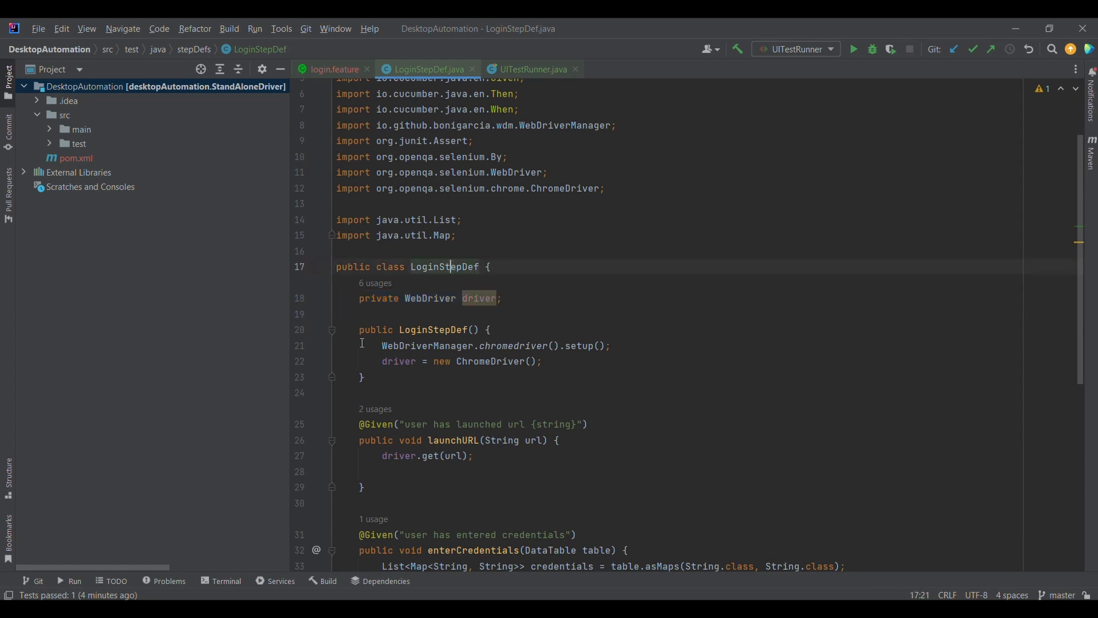
pyautogui.moveTo(359, 330); pyautogui.dragTo(364, 377)
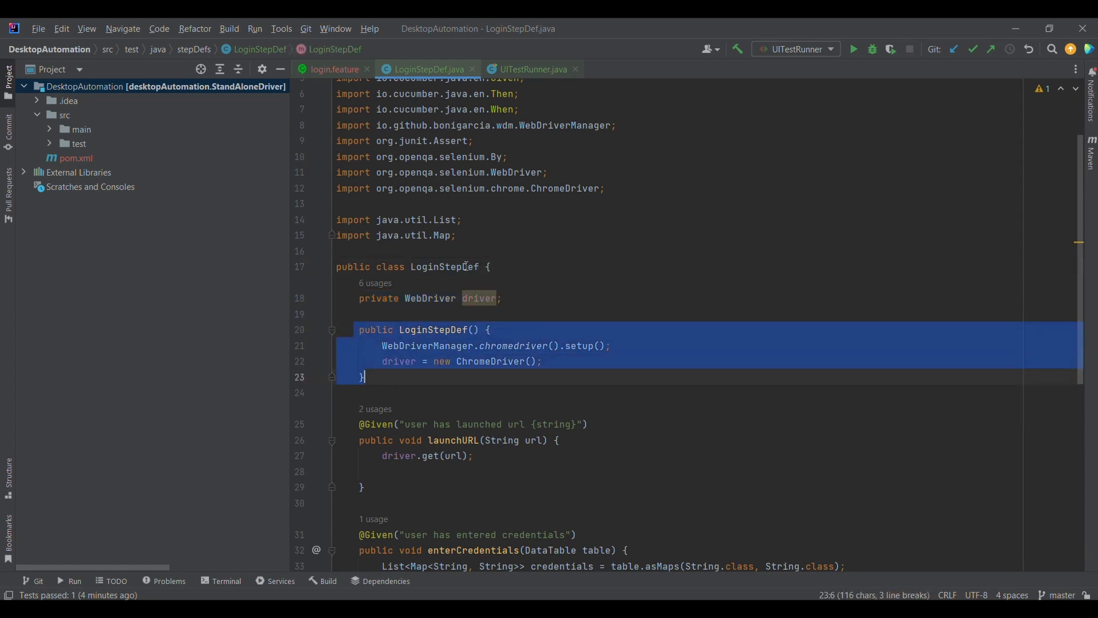
pyautogui.moveTo(536, 317)
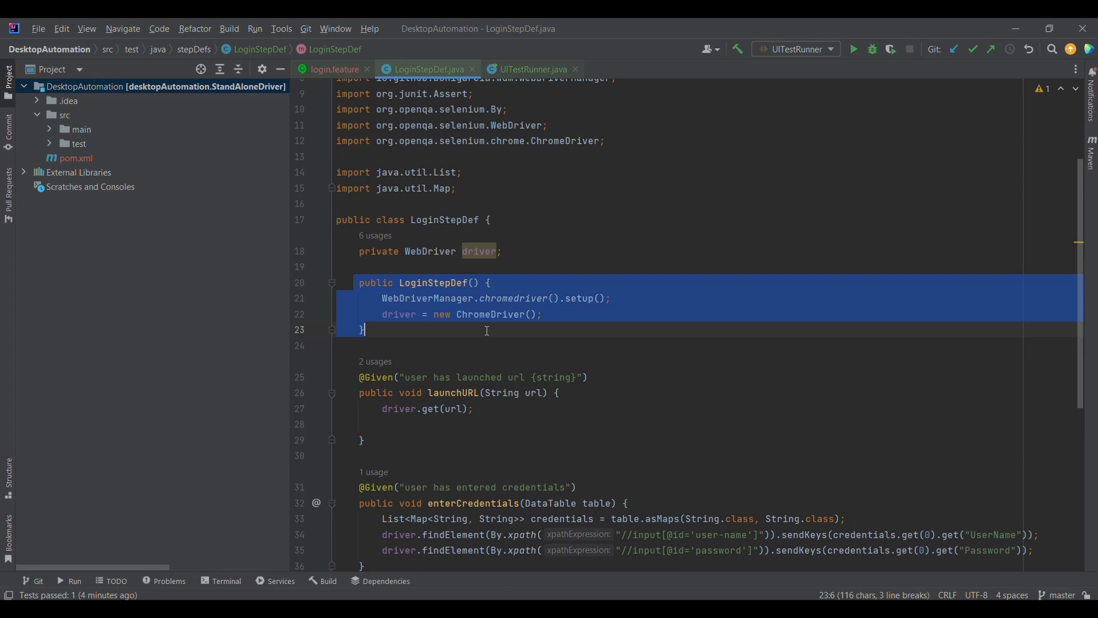
pyautogui.click(432, 273)
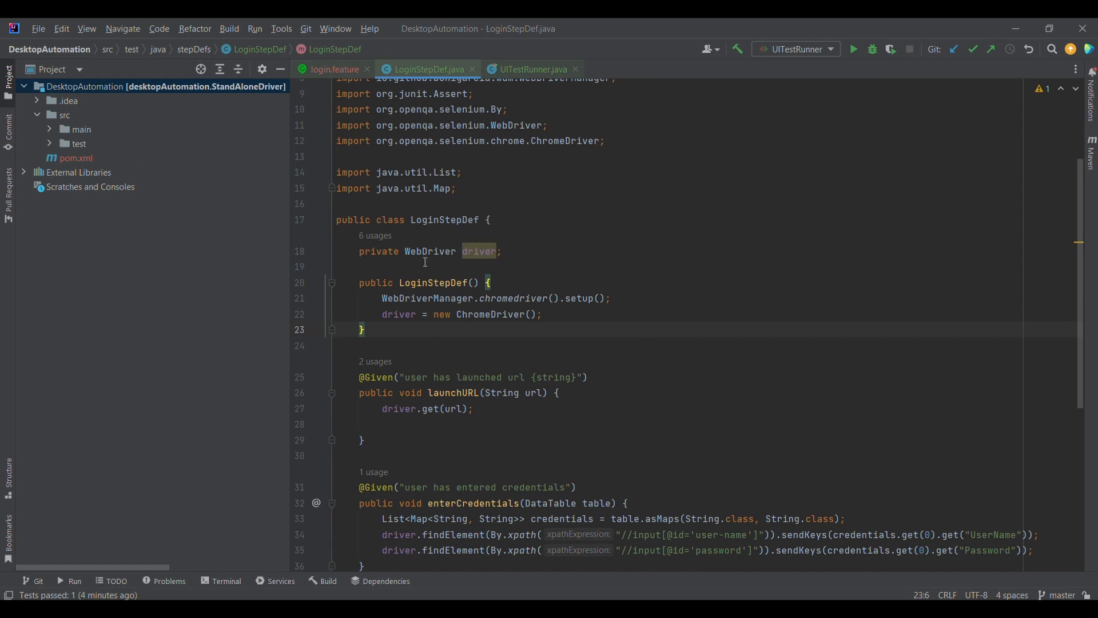
pyautogui.moveTo(359, 282); pyautogui.dragTo(364, 330)
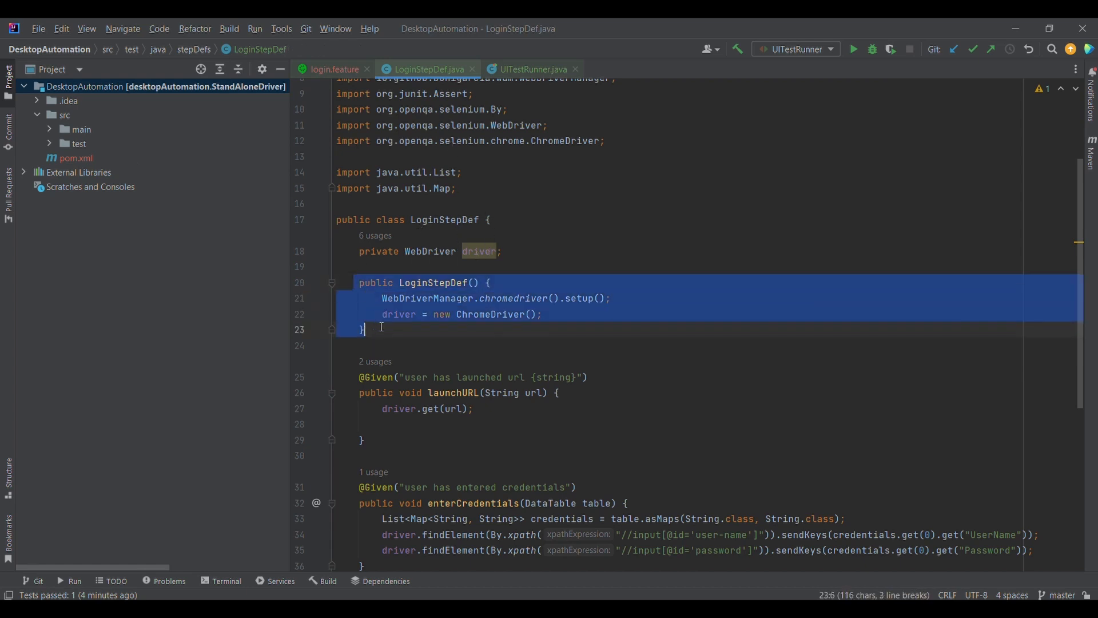
pyautogui.click(390, 297)
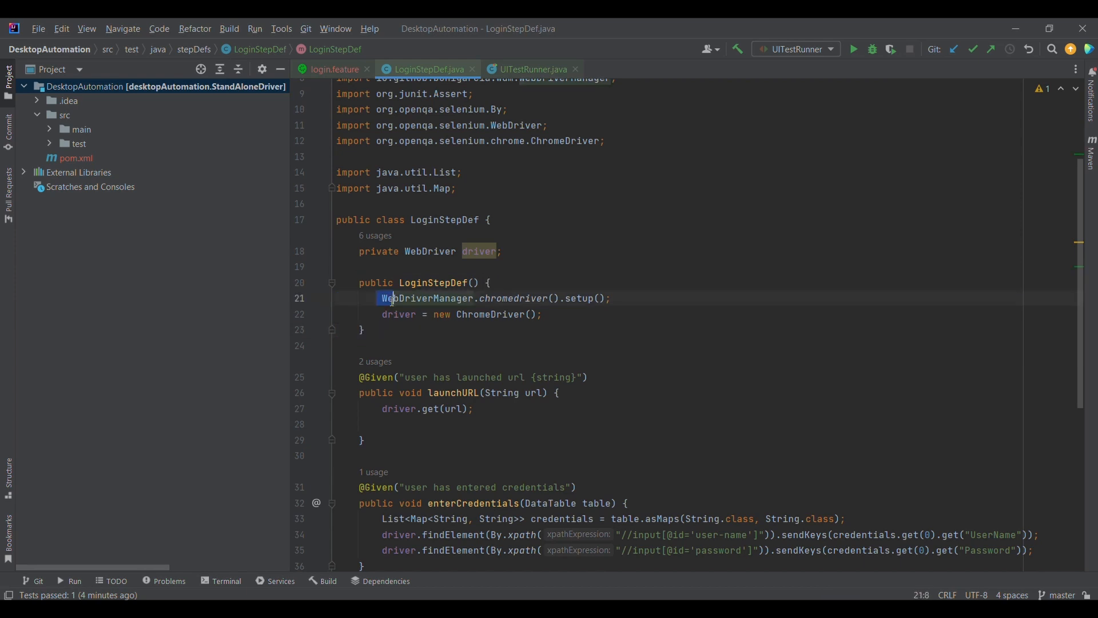
# - Highlight the WebDriverManager and driver setup lines in LoginStepDef, then view login.feature
pyautogui.tripleClick(490, 297)
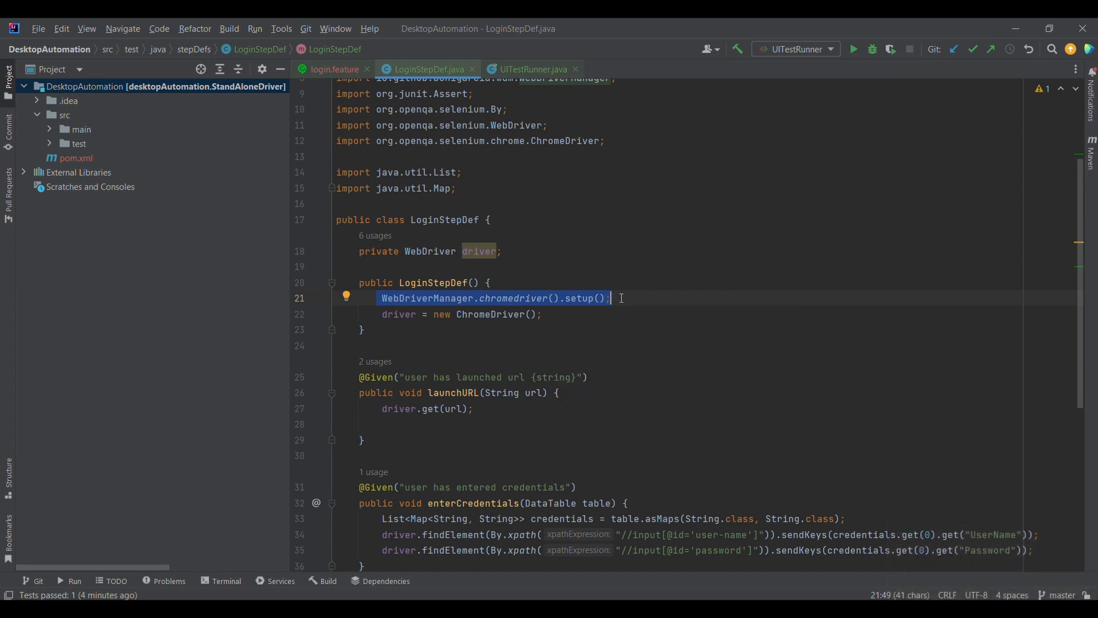
pyautogui.moveTo(403, 330)
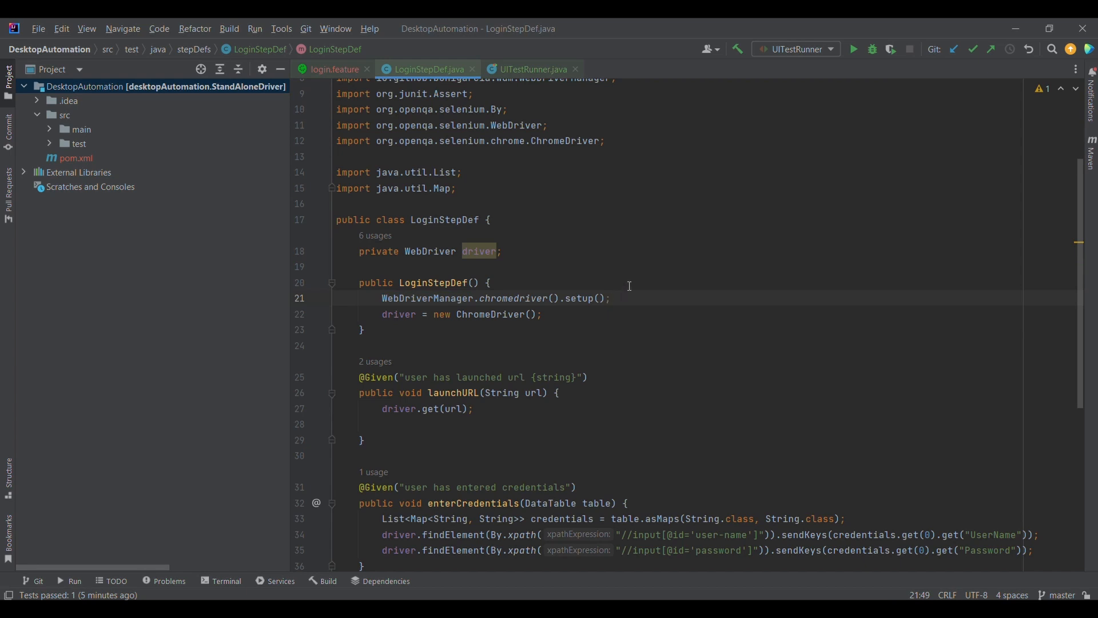
pyautogui.moveTo(412, 308)
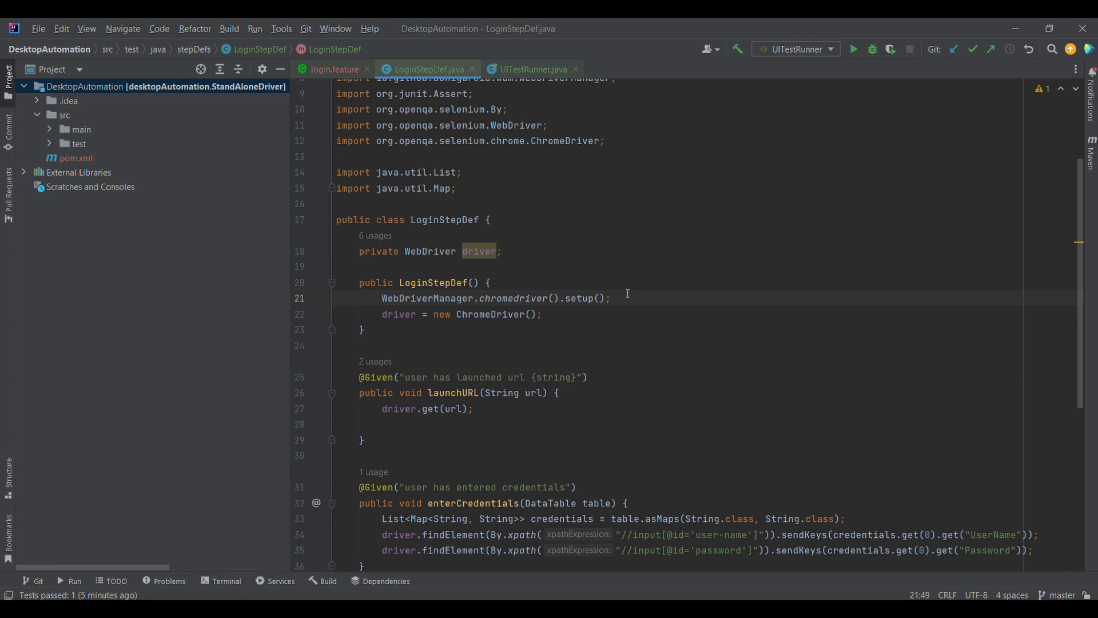
pyautogui.click(610, 297)
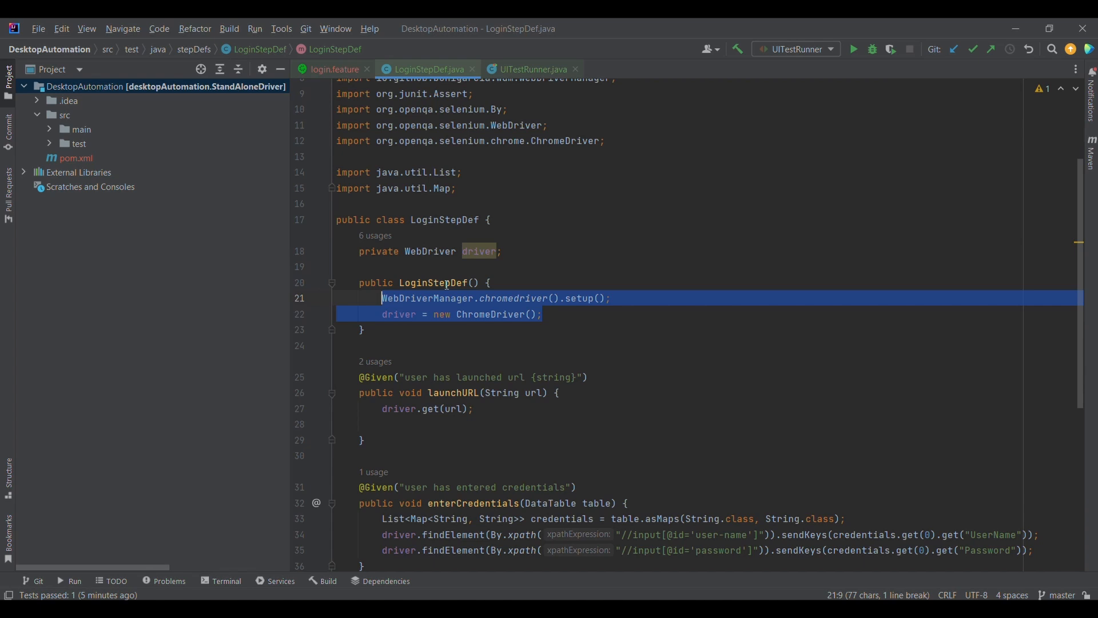
pyautogui.click(553, 314)
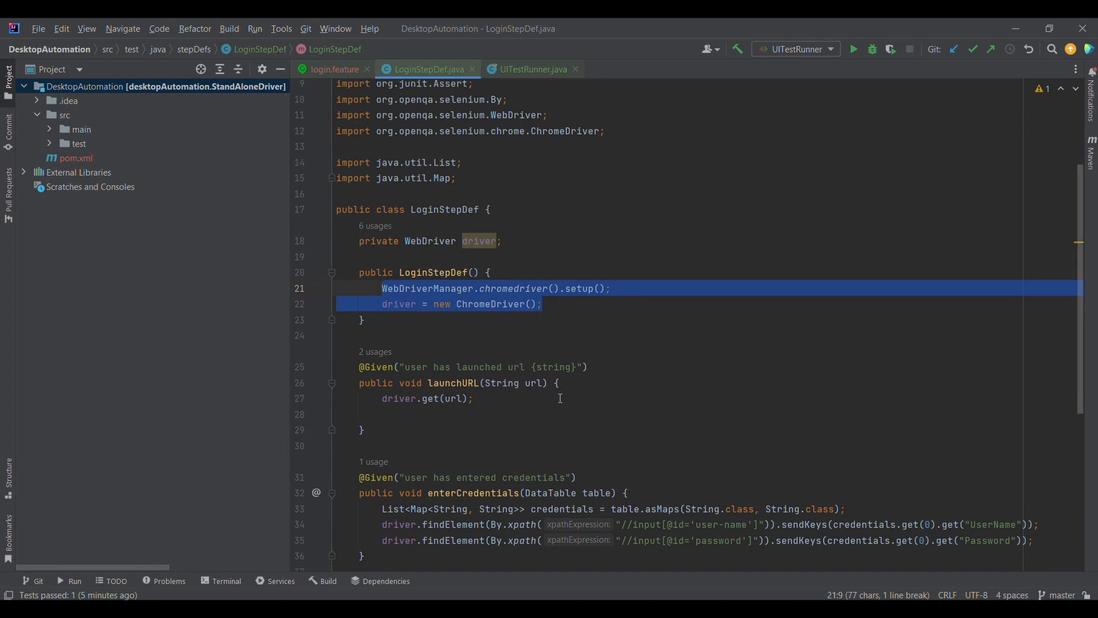
pyautogui.click(335, 68)
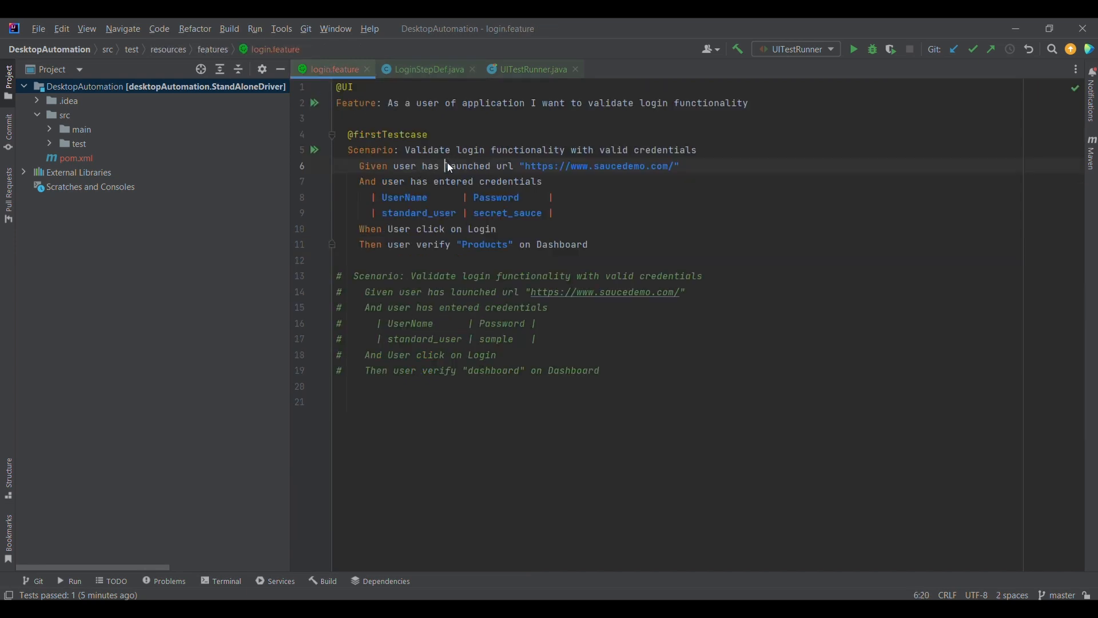
pyautogui.click(425, 69)
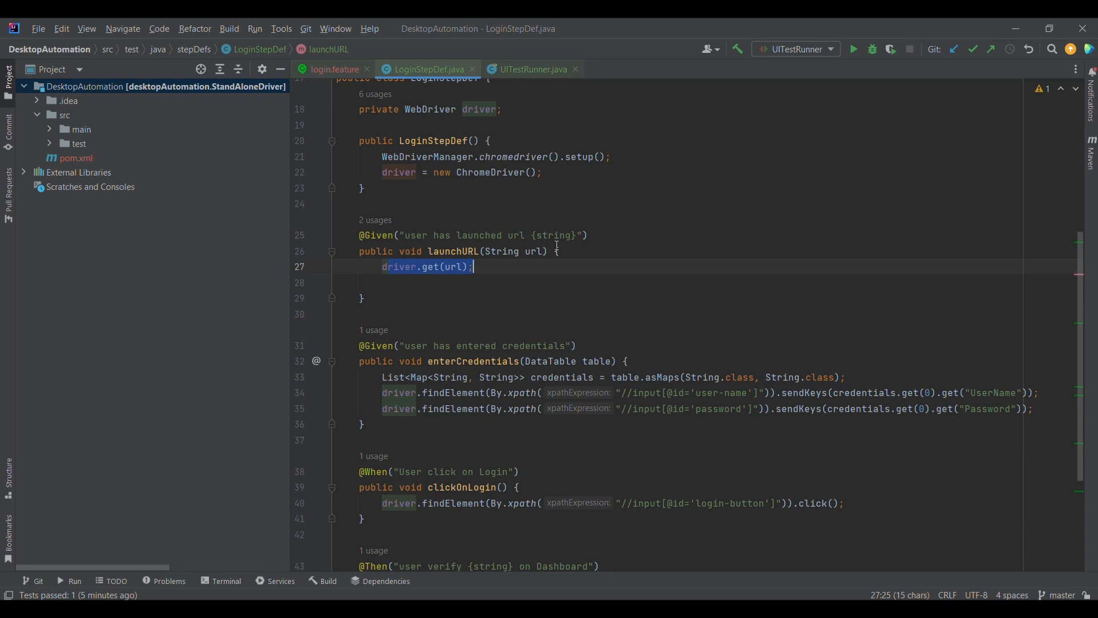
pyautogui.moveTo(334, 68)
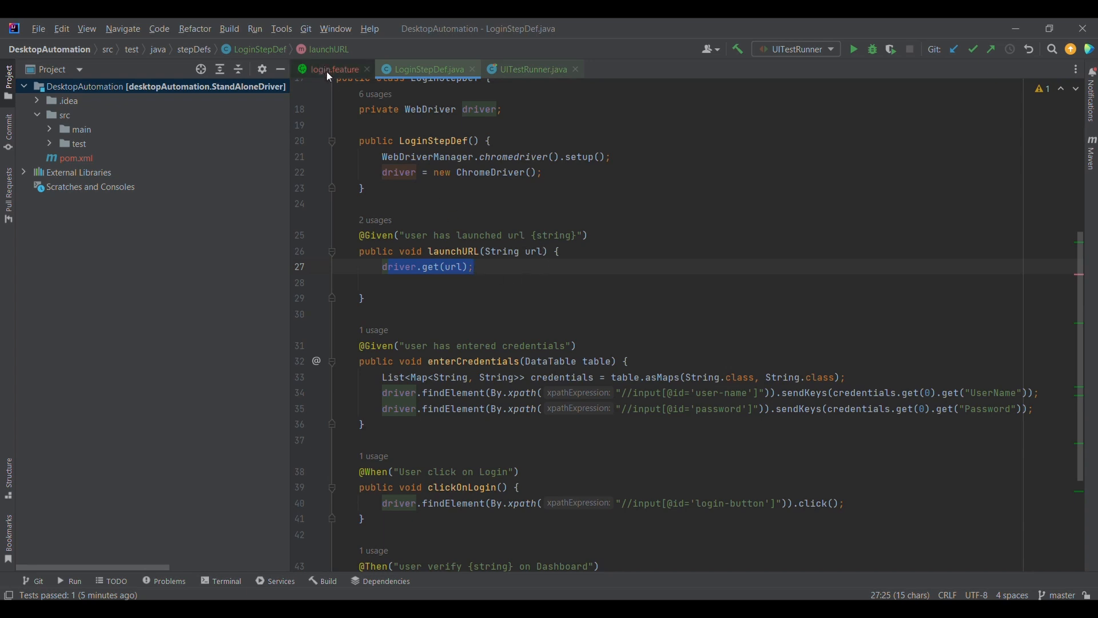
pyautogui.click(333, 68)
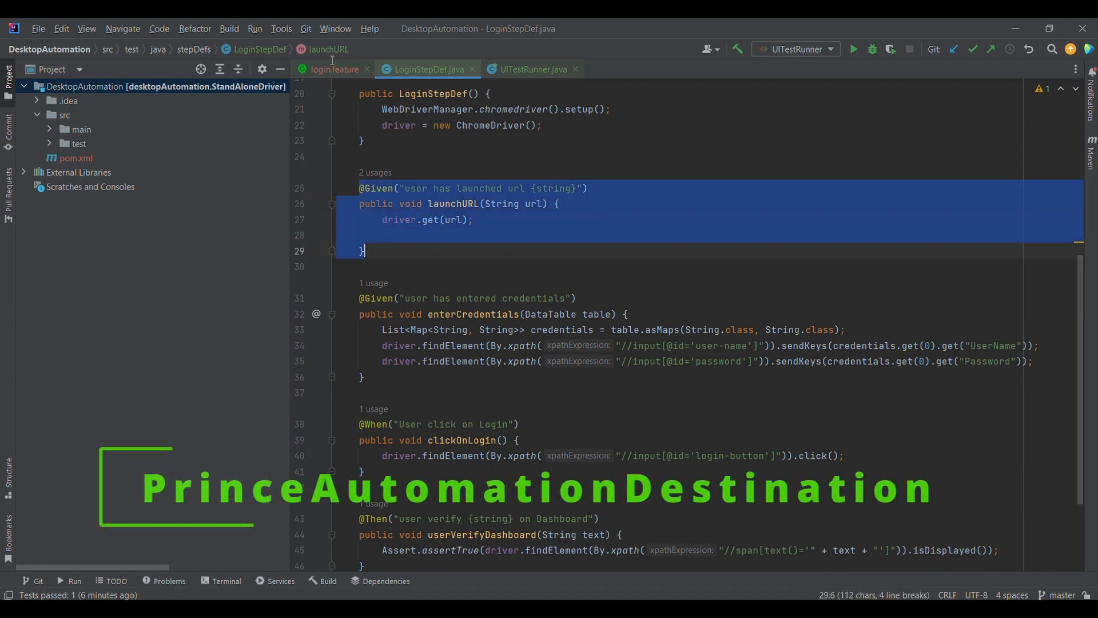
pyautogui.click(333, 68)
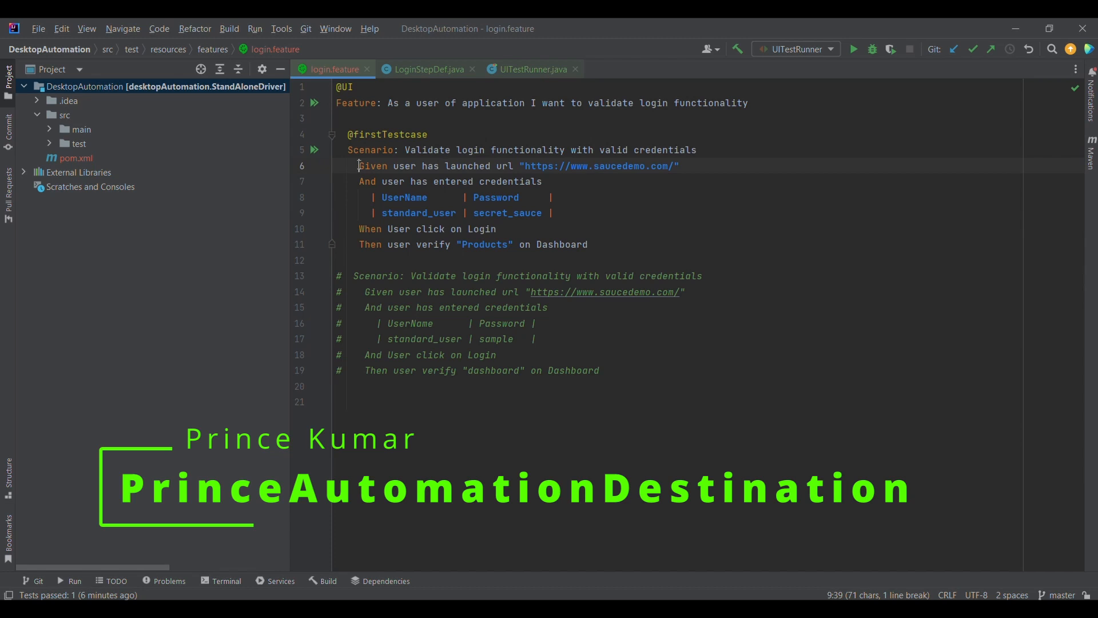
pyautogui.tripleClick(490, 166)
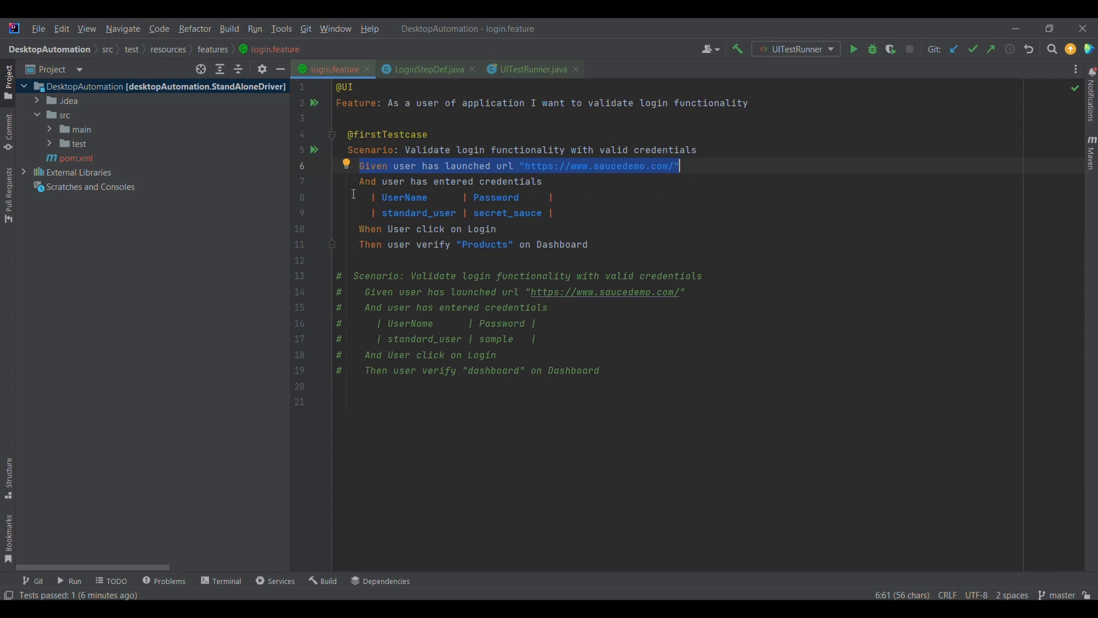
pyautogui.moveTo(359, 181); pyautogui.dragTo(553, 212)
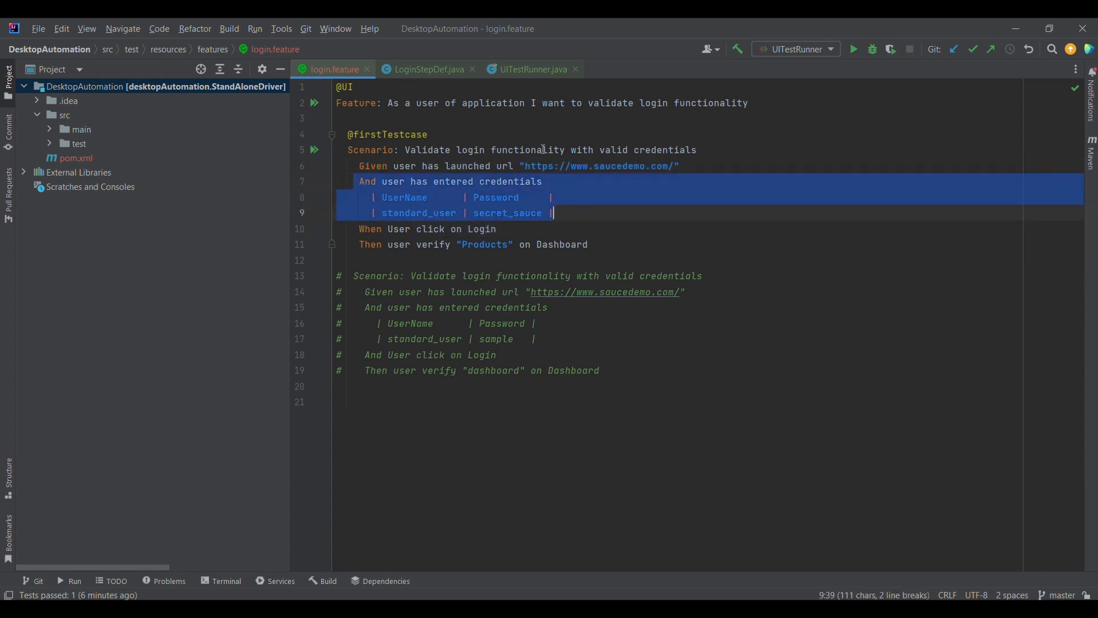
pyautogui.click(425, 69)
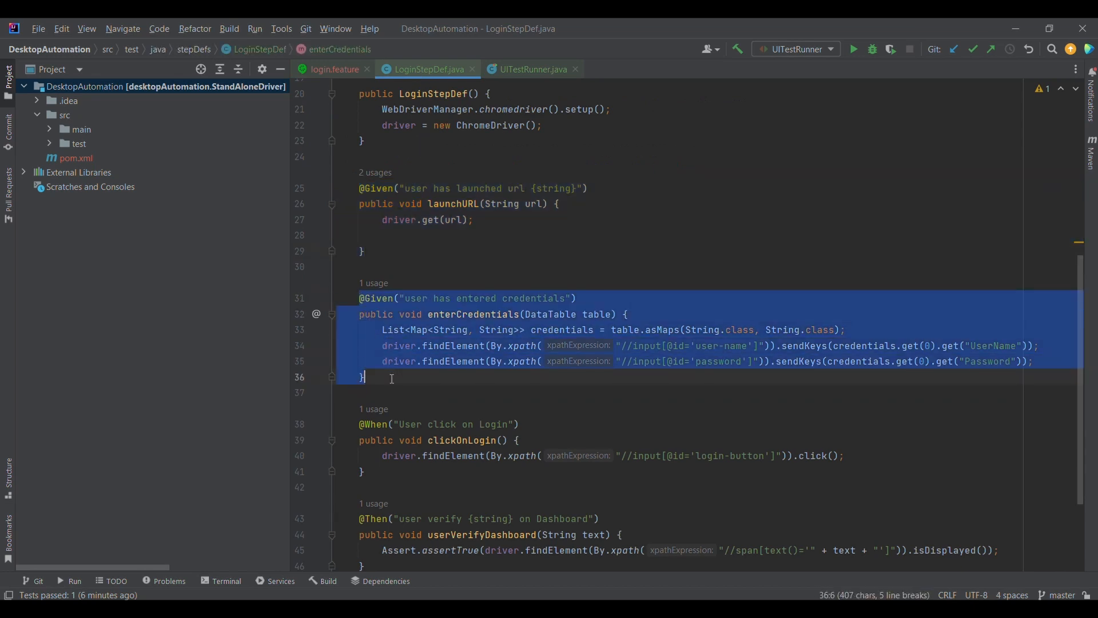
pyautogui.click(599, 314)
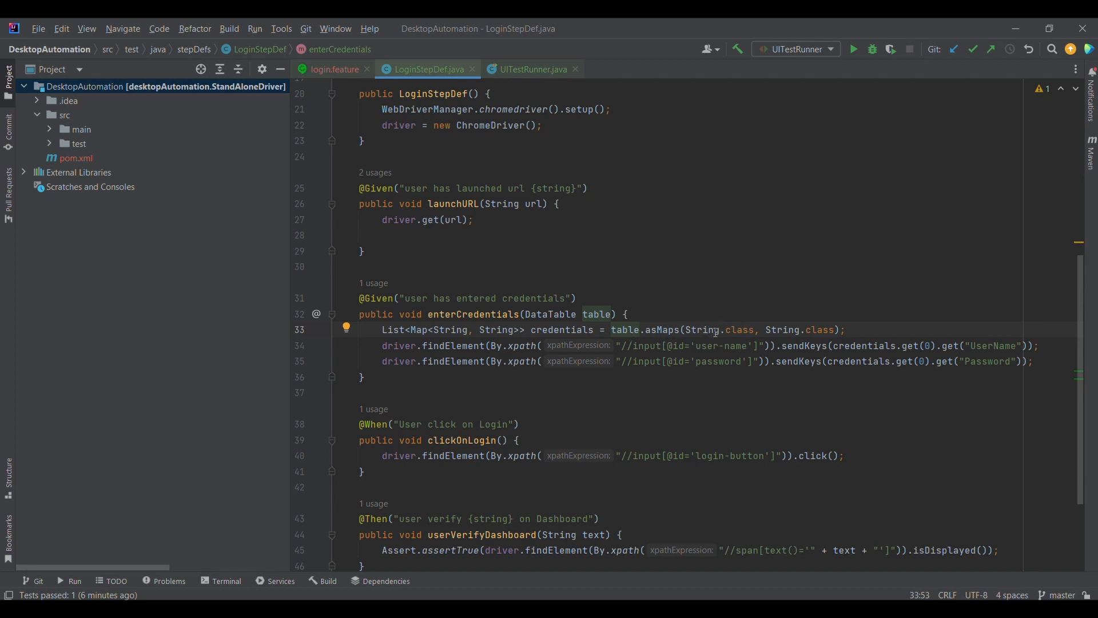
pyautogui.moveTo(774, 327)
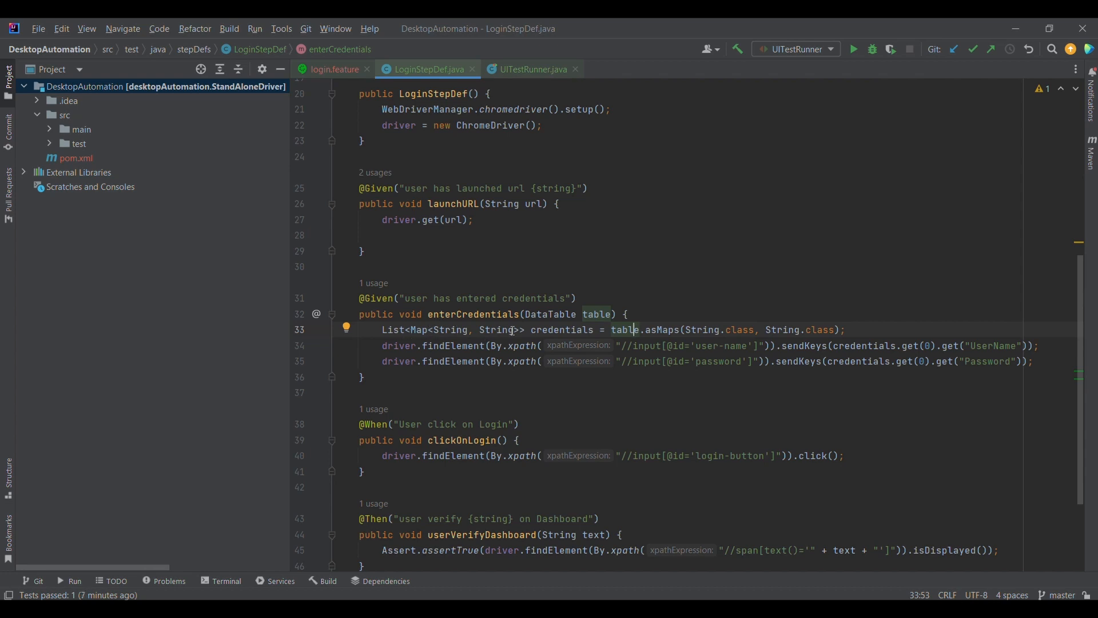
pyautogui.click(331, 69)
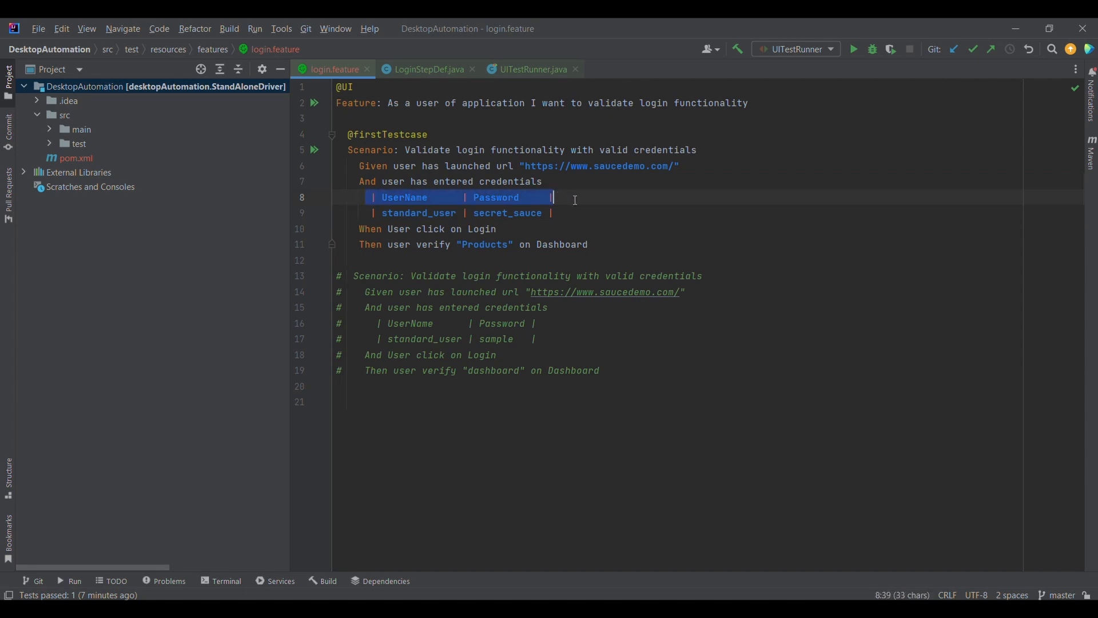
pyautogui.moveTo(364, 212)
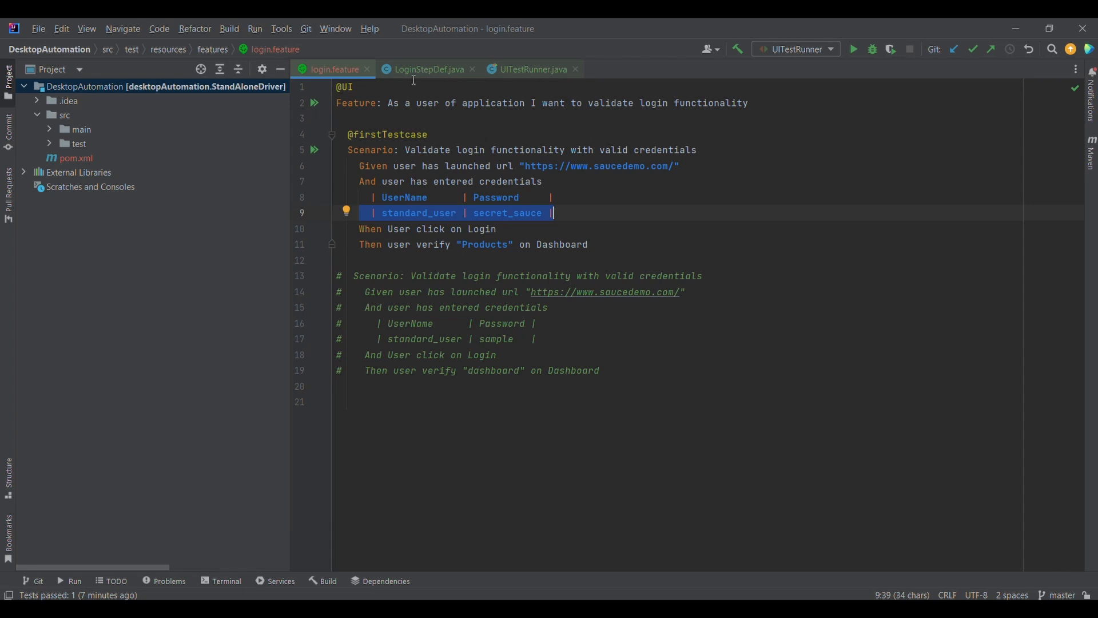
pyautogui.click(424, 68)
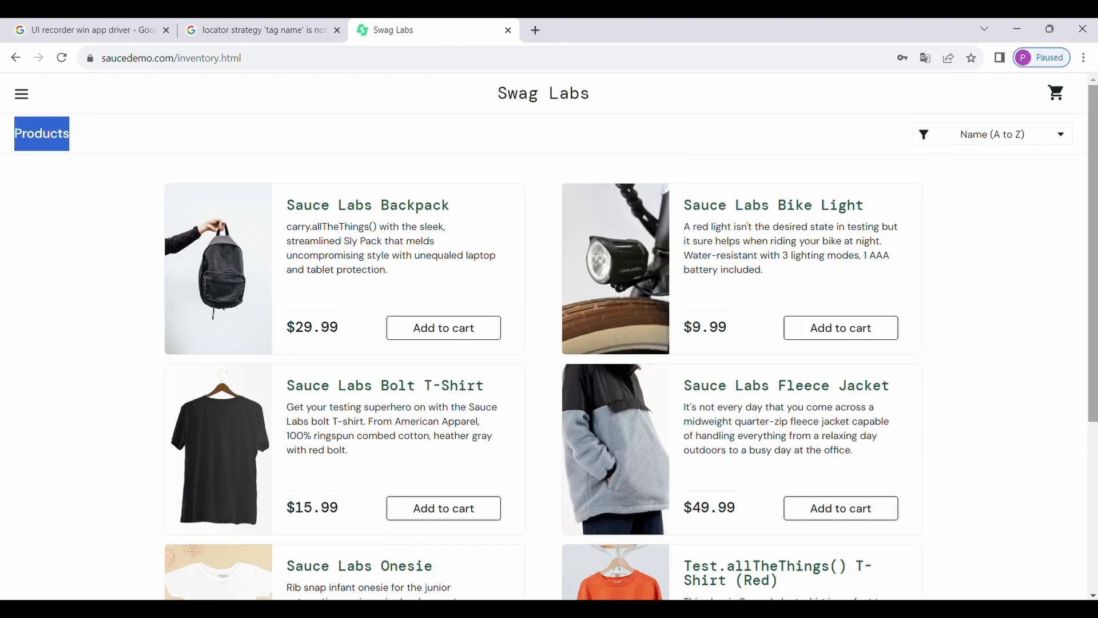
# - Log out of the Swag Labs store through its side menu
pyautogui.click(21, 94)
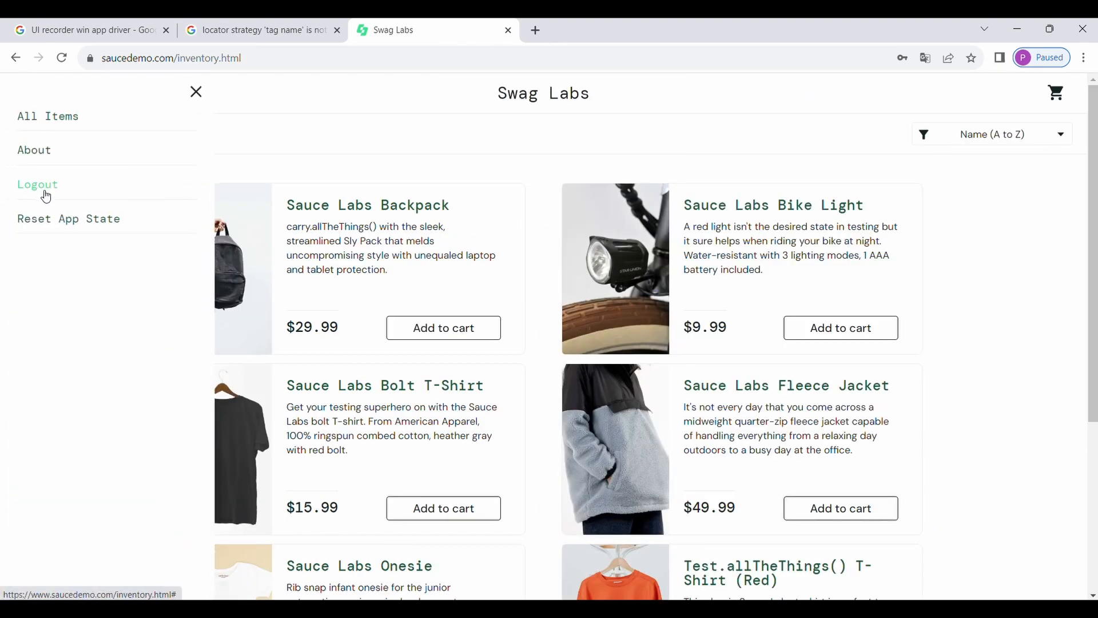
pyautogui.click(37, 184)
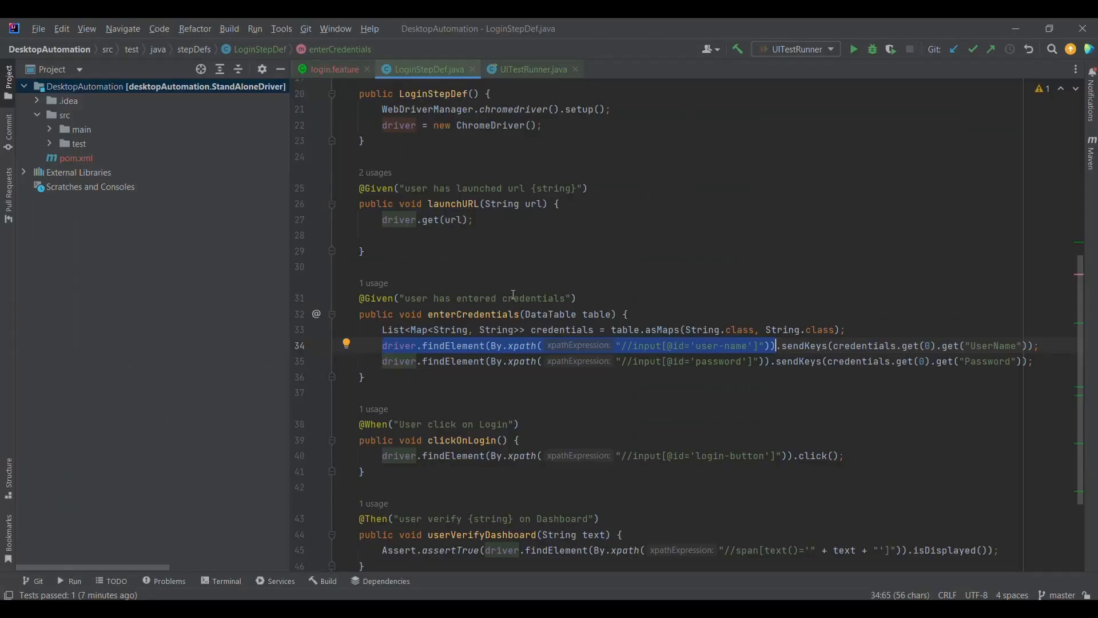
pyautogui.moveTo(700, 357)
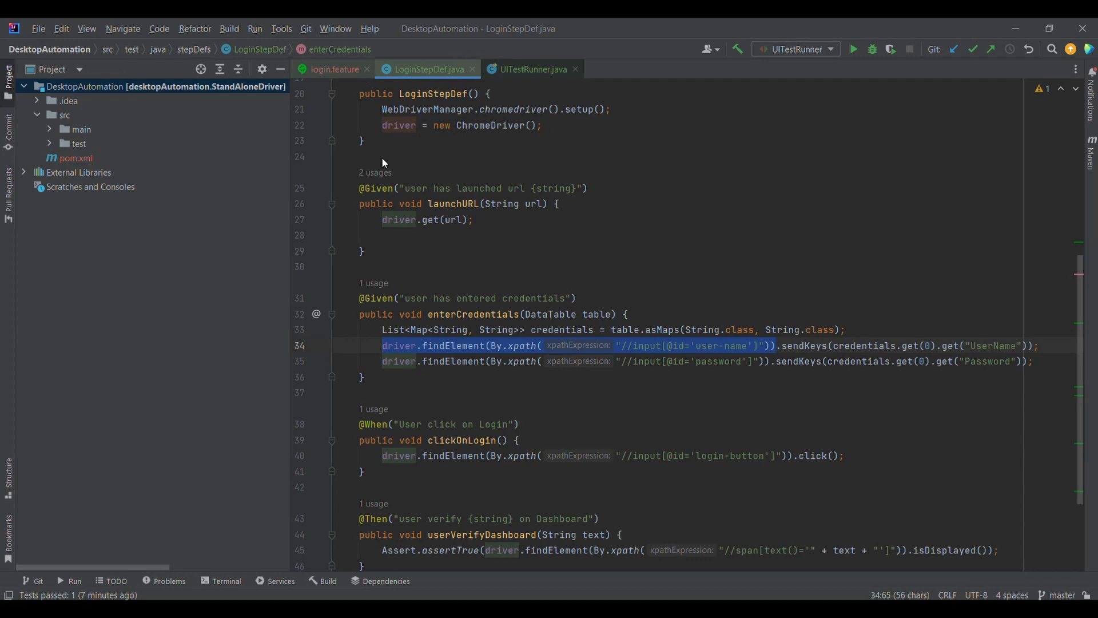
pyautogui.moveTo(349, 74)
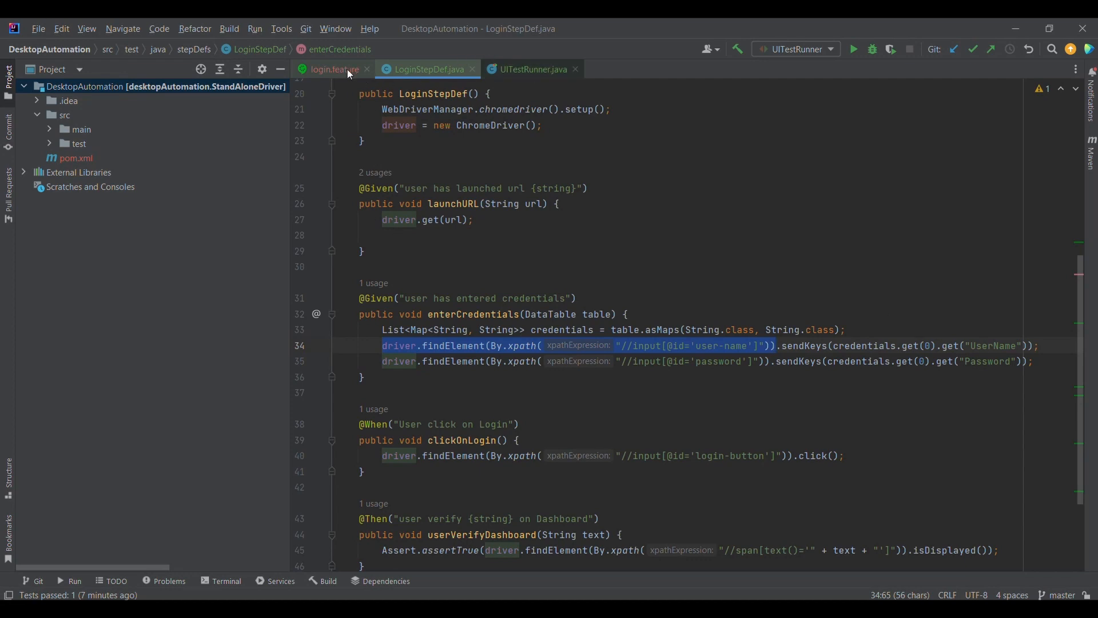
pyautogui.click(332, 69)
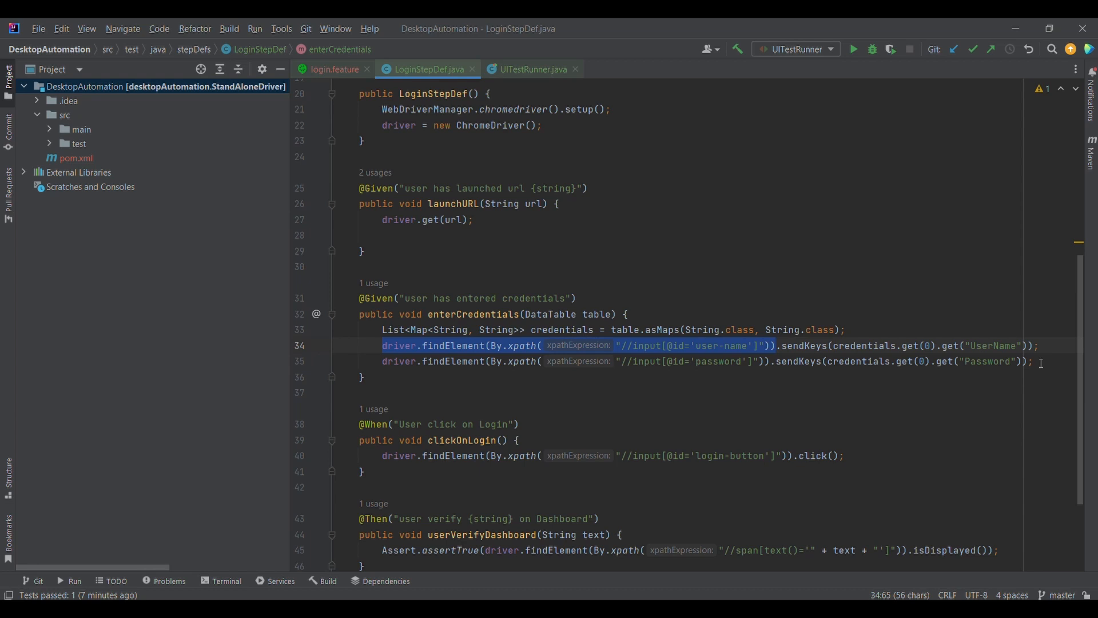
pyautogui.moveTo(1026, 377)
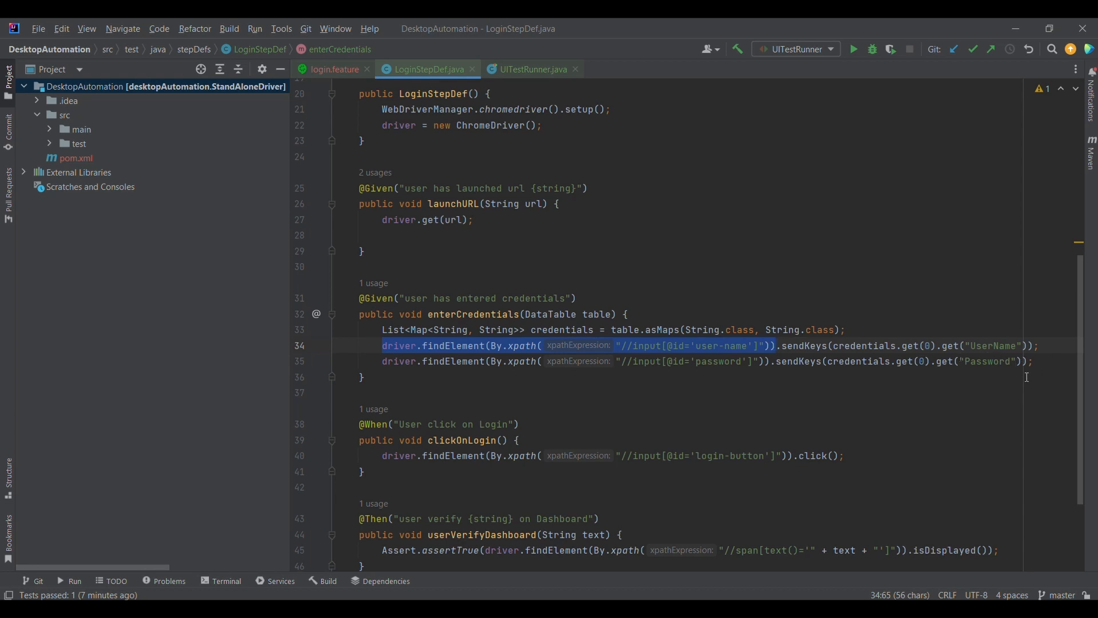
pyautogui.click(334, 69)
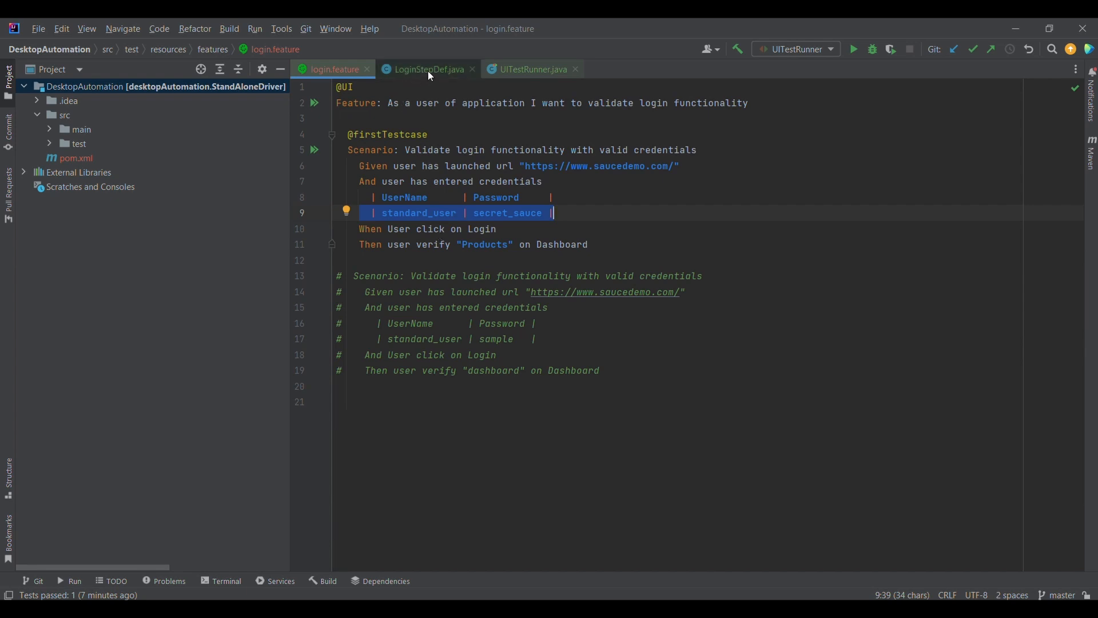
pyautogui.click(425, 70)
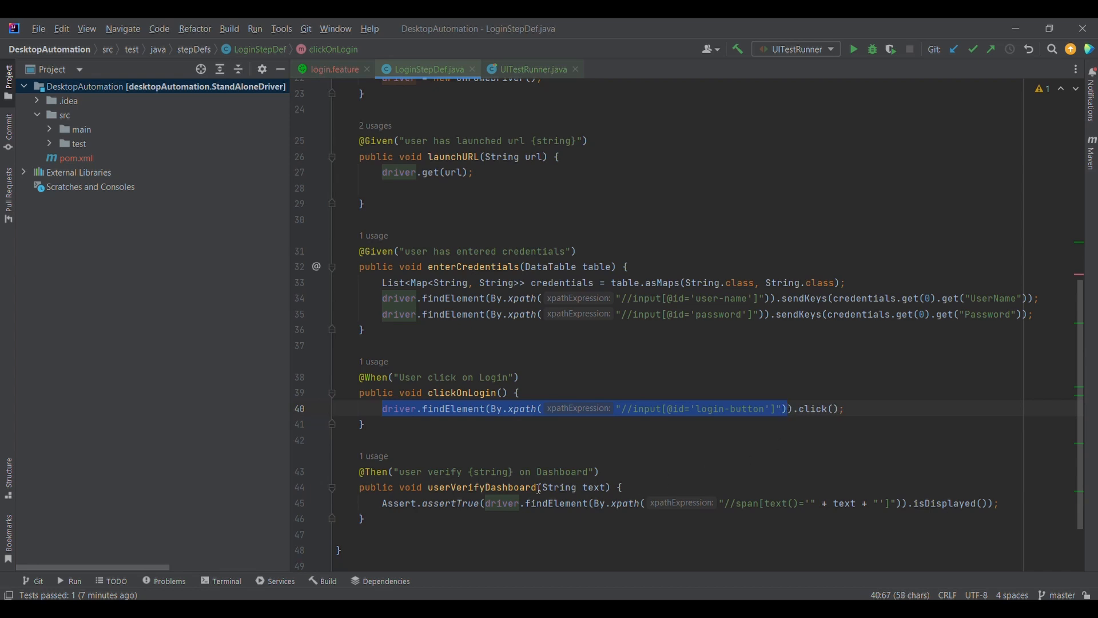
pyautogui.click(334, 69)
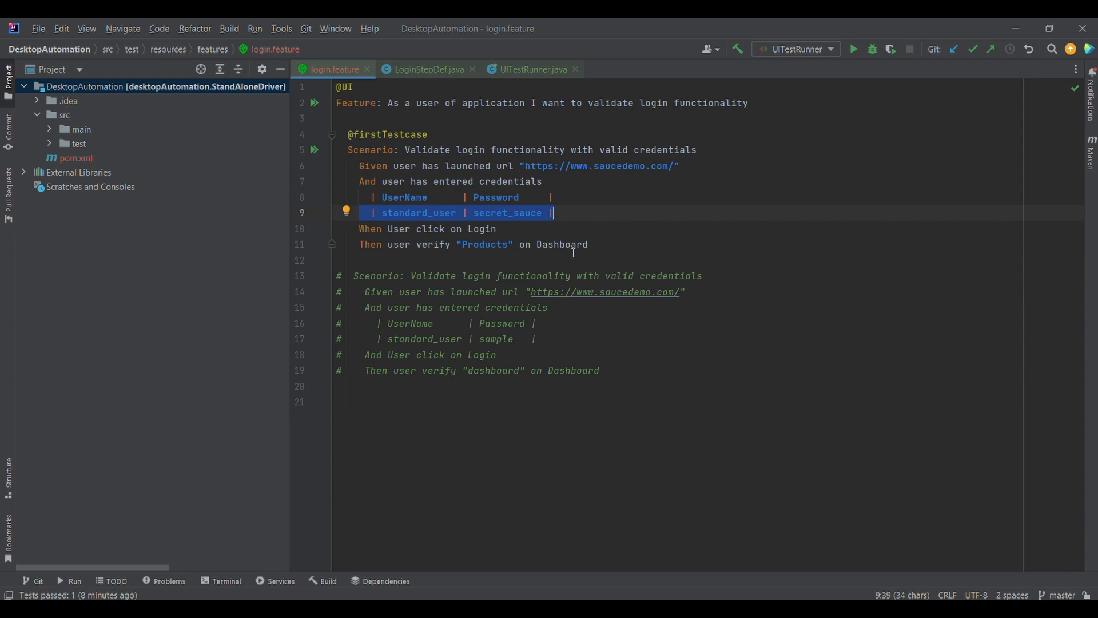
pyautogui.click(427, 69)
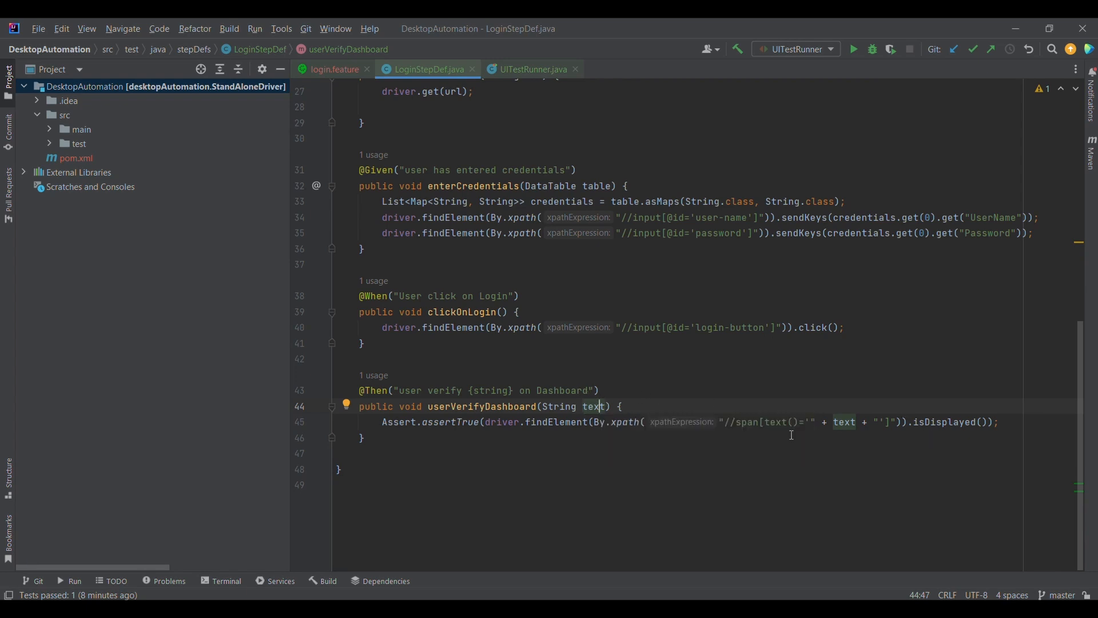
pyautogui.moveTo(946, 421)
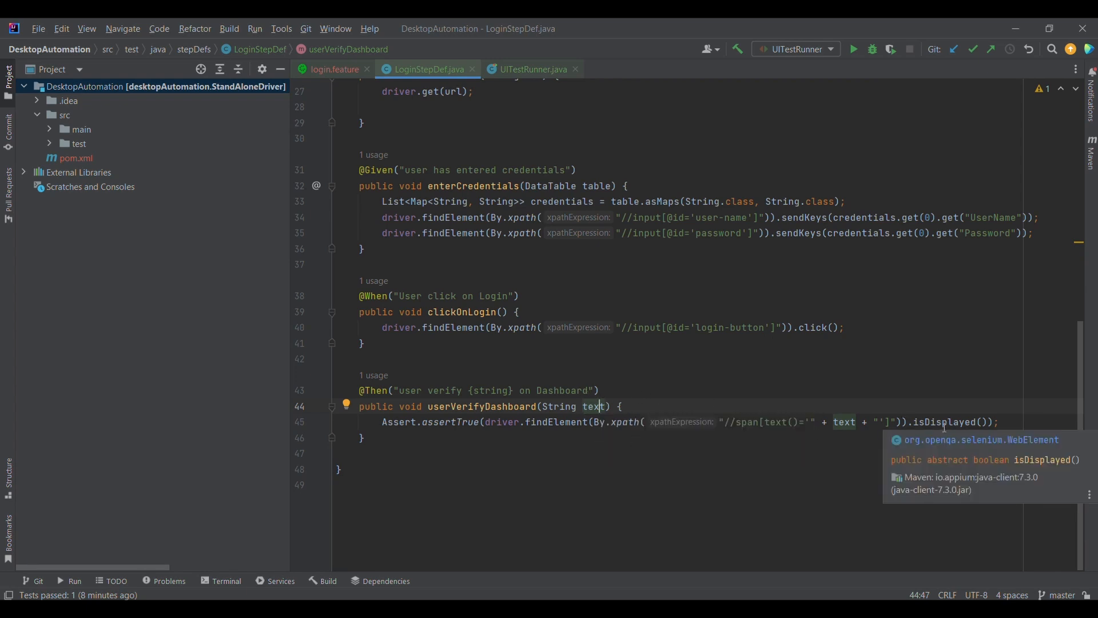
pyautogui.click(520, 484)
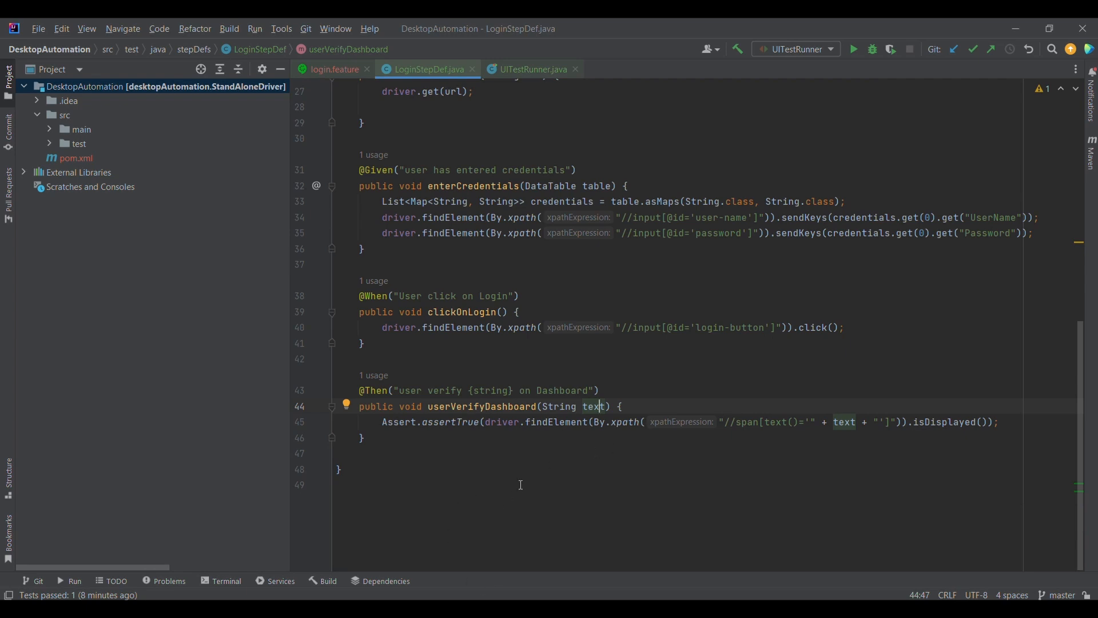
pyautogui.moveTo(221, 104)
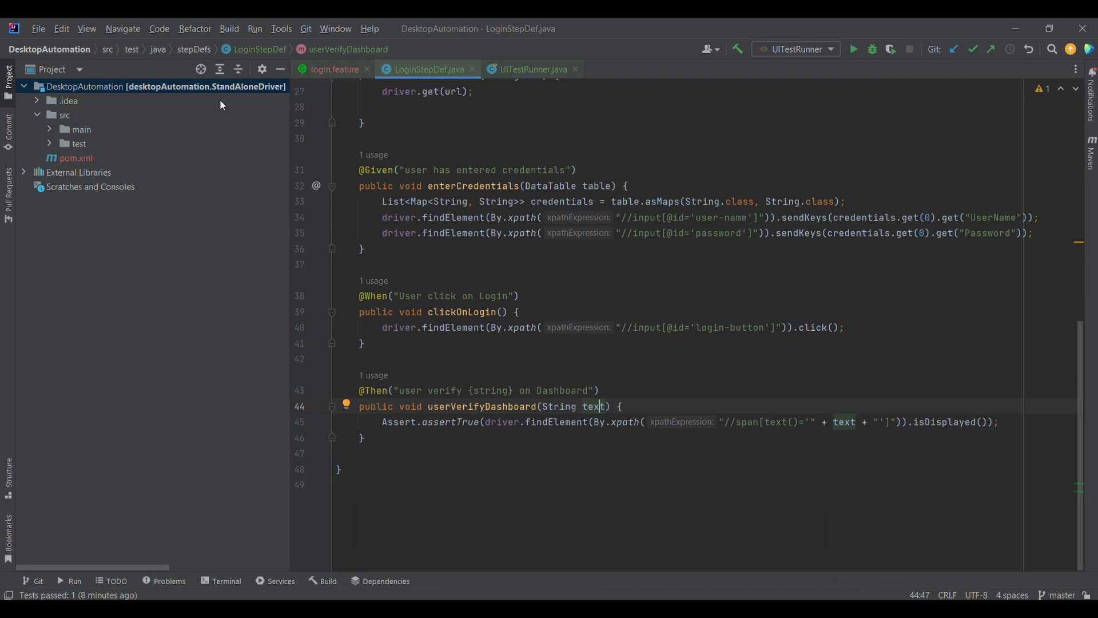
pyautogui.click(334, 70)
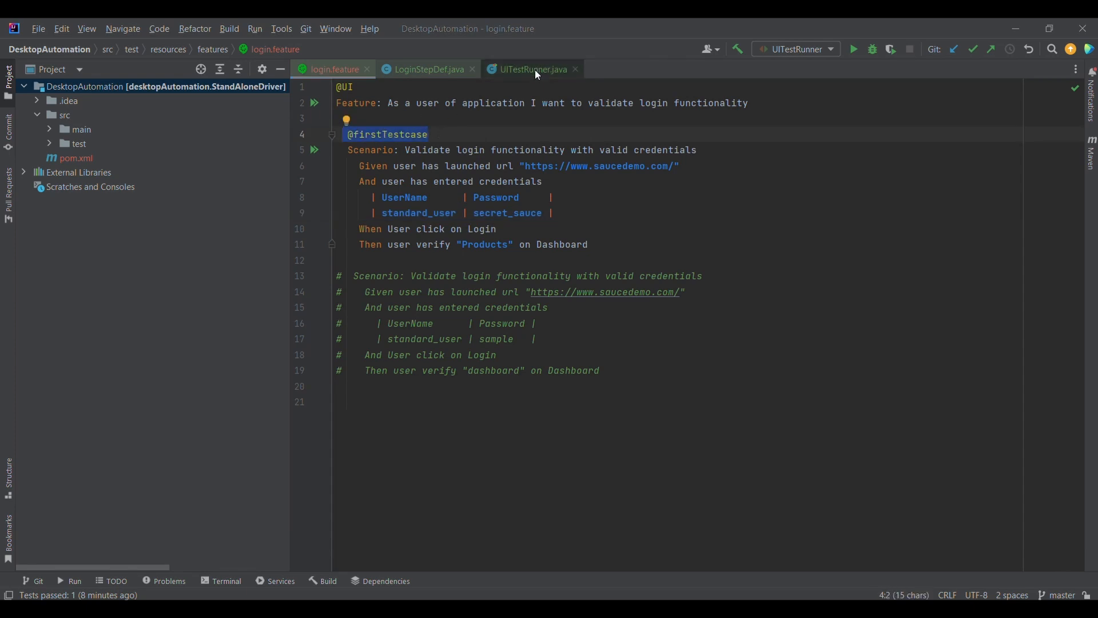
pyautogui.click(532, 69)
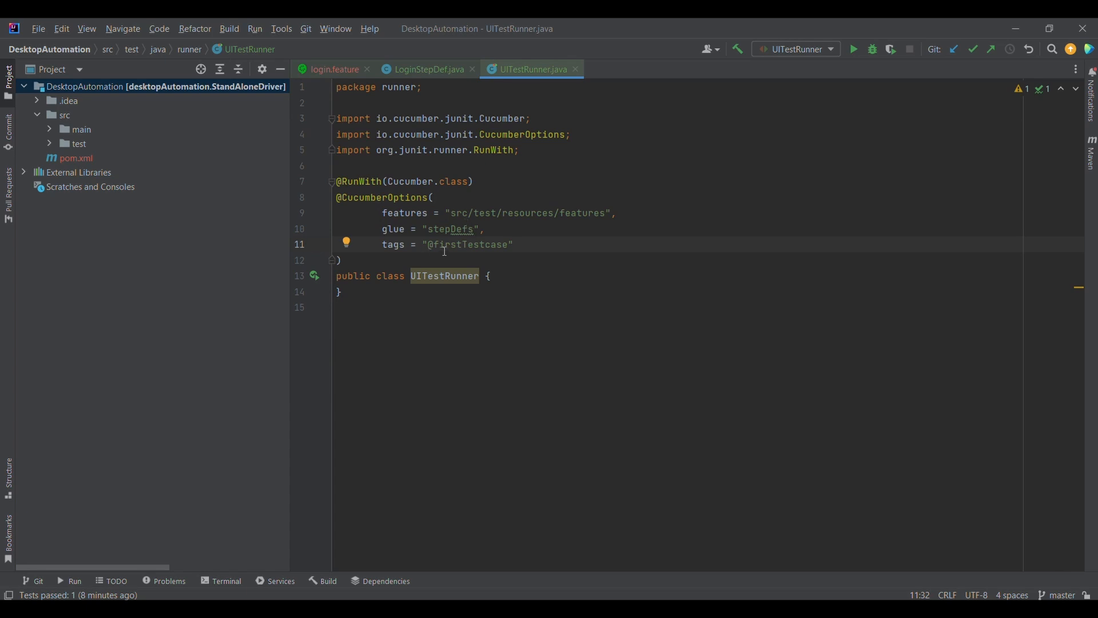
pyautogui.moveTo(584, 503)
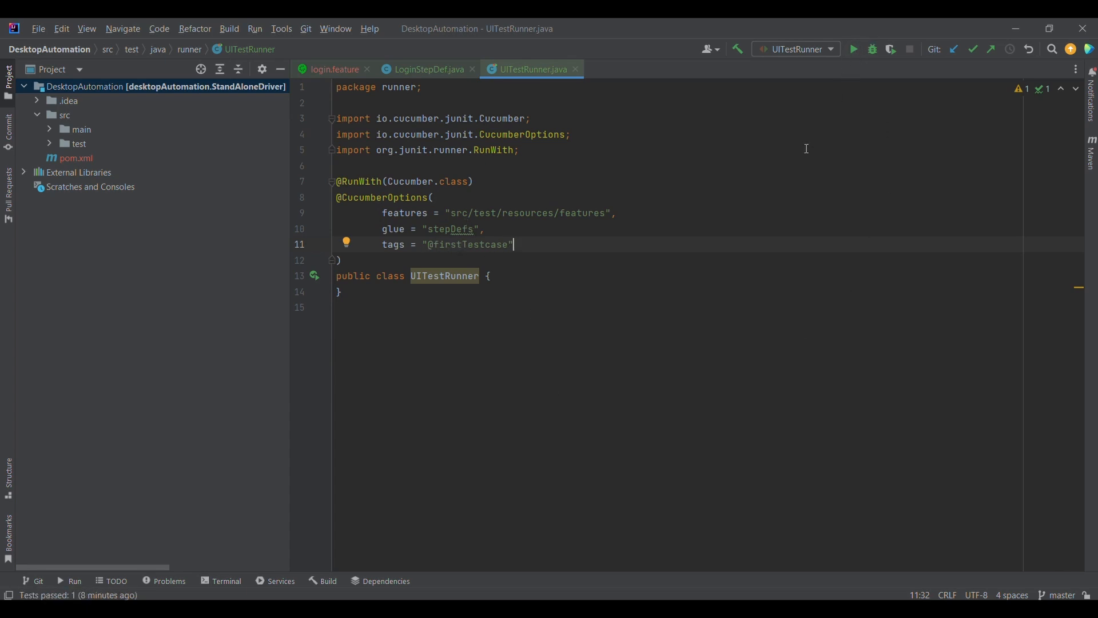
pyautogui.click(852, 49)
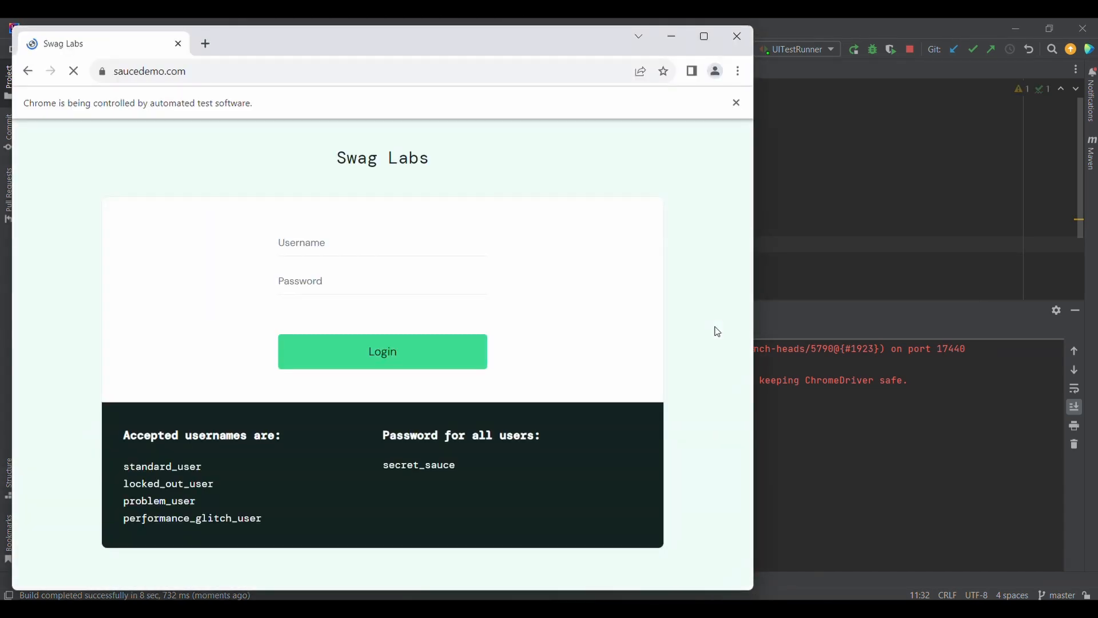
# - Watch Chrome reach the Swag Labs Products page and confirm 1 test passed
pyautogui.click(381, 350)
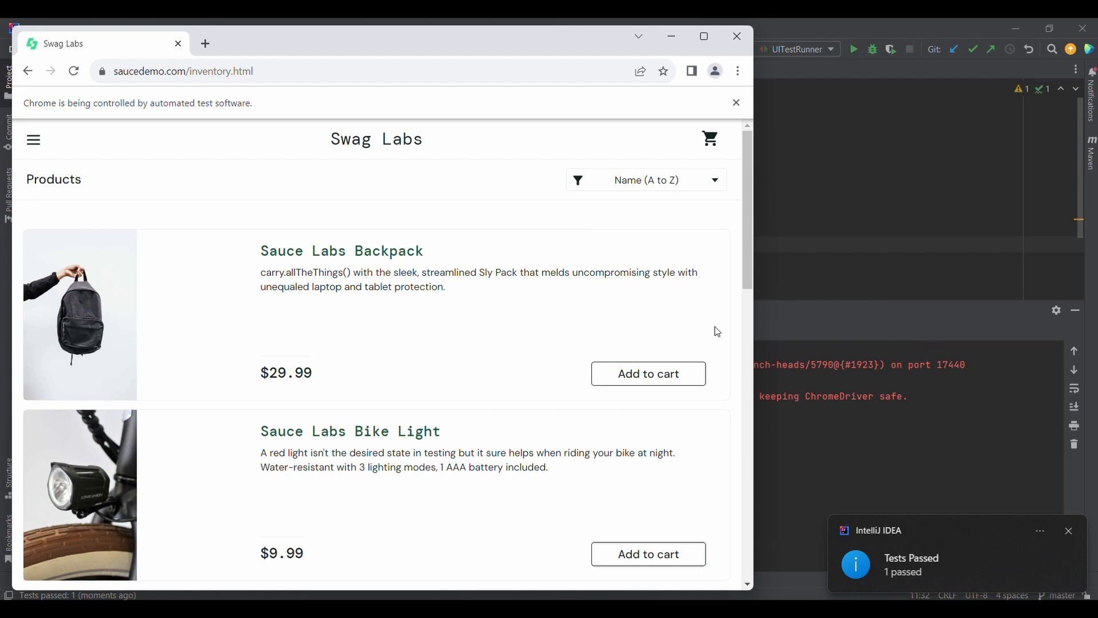
pyautogui.moveTo(863, 525)
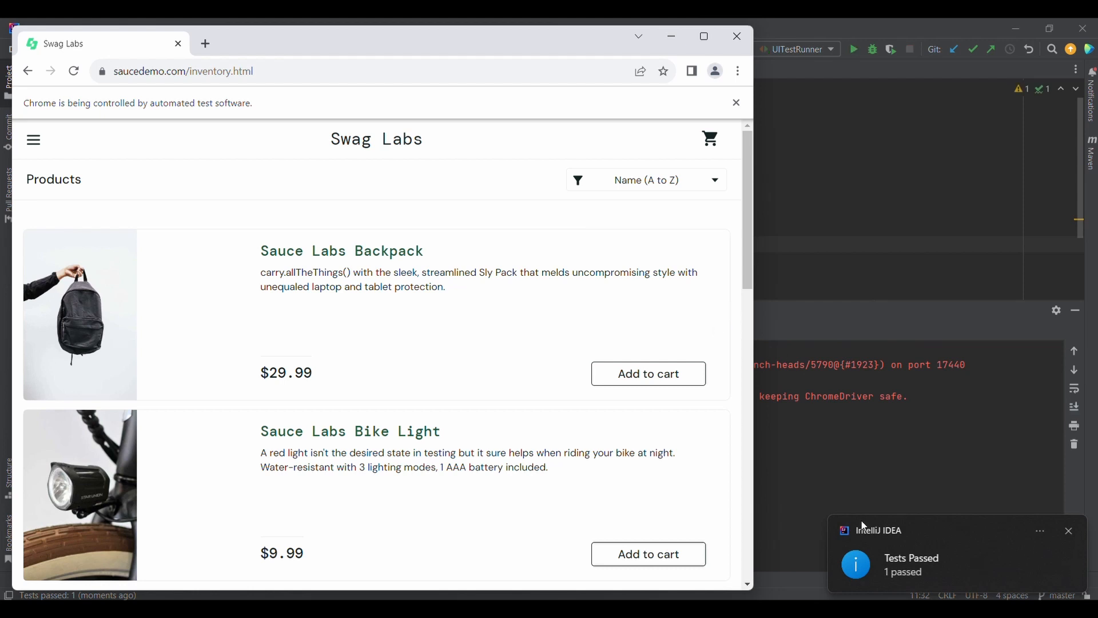